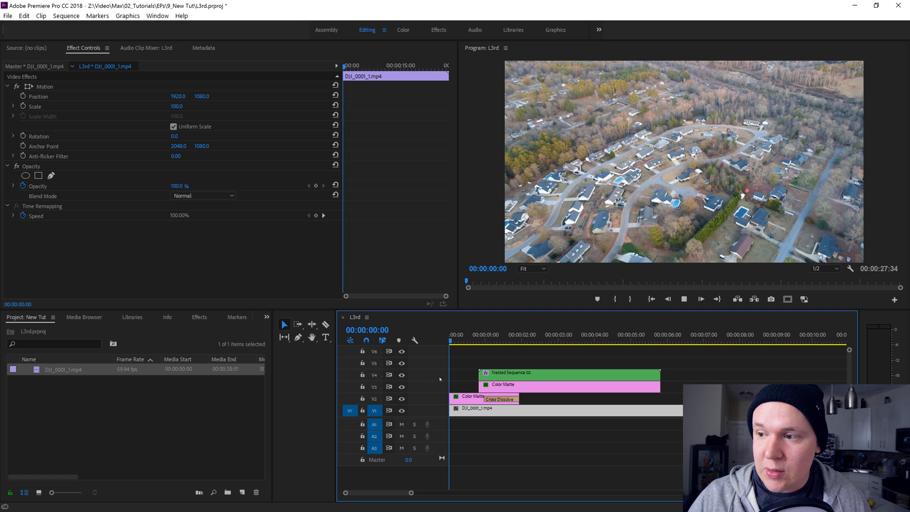
# Preview the finished lower-third, then start a new sequence from the New Item list
pyautogui.click(527, 335)
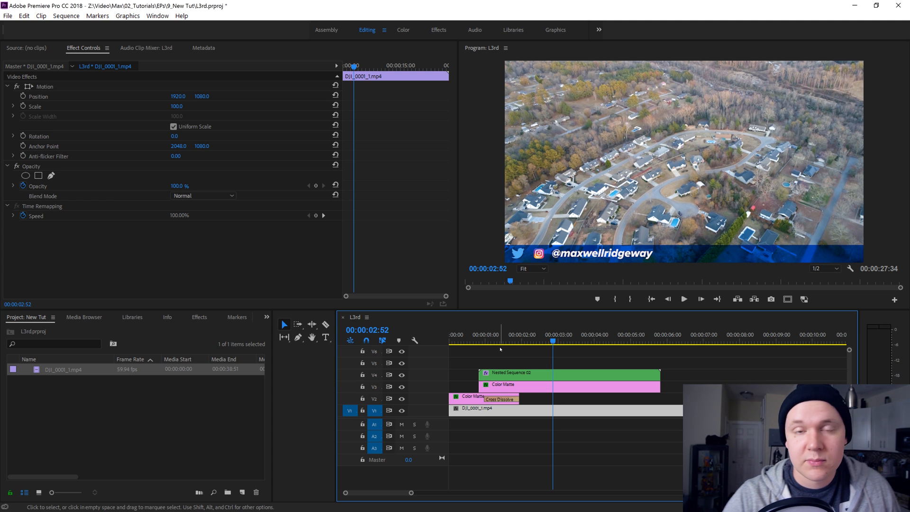
pyautogui.click(570, 340)
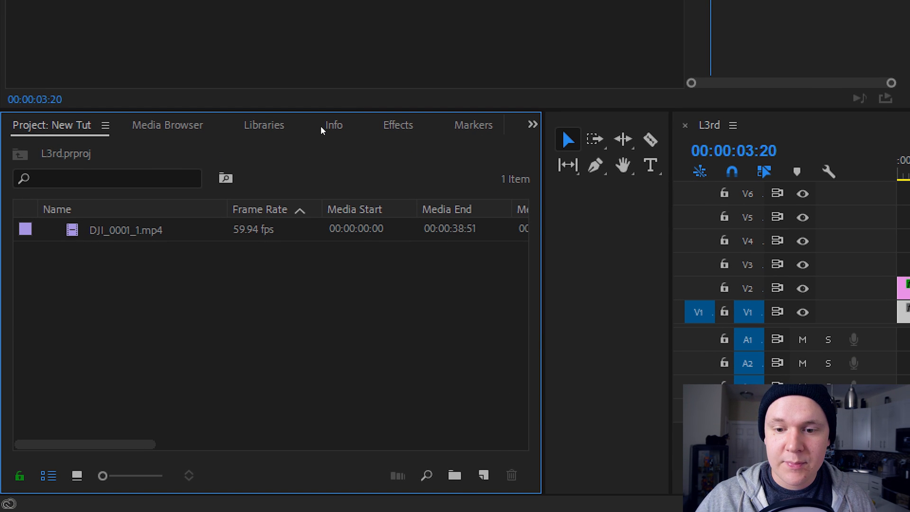
pyautogui.moveTo(484, 476)
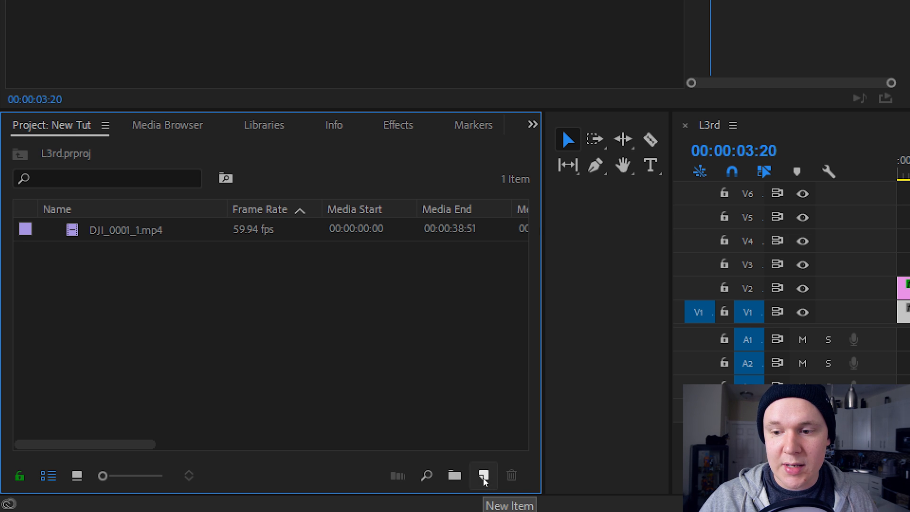
pyautogui.click(484, 477)
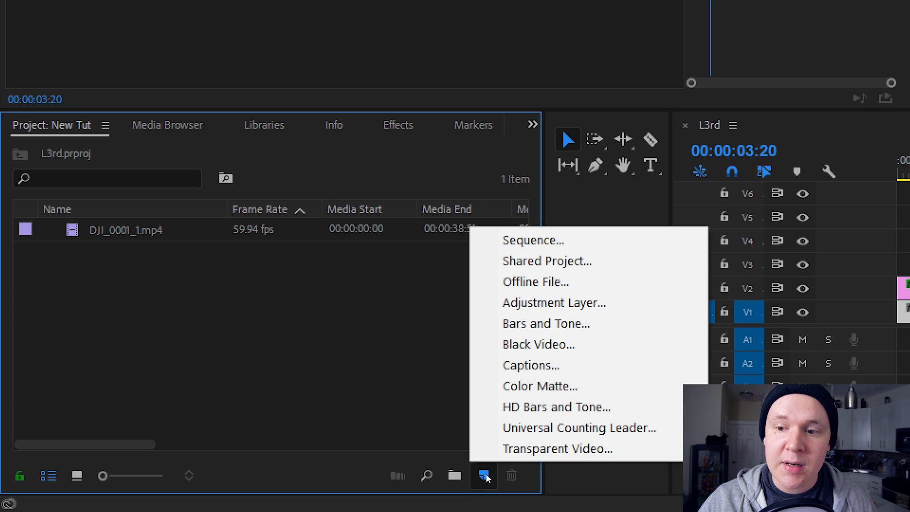
pyautogui.click(535, 241)
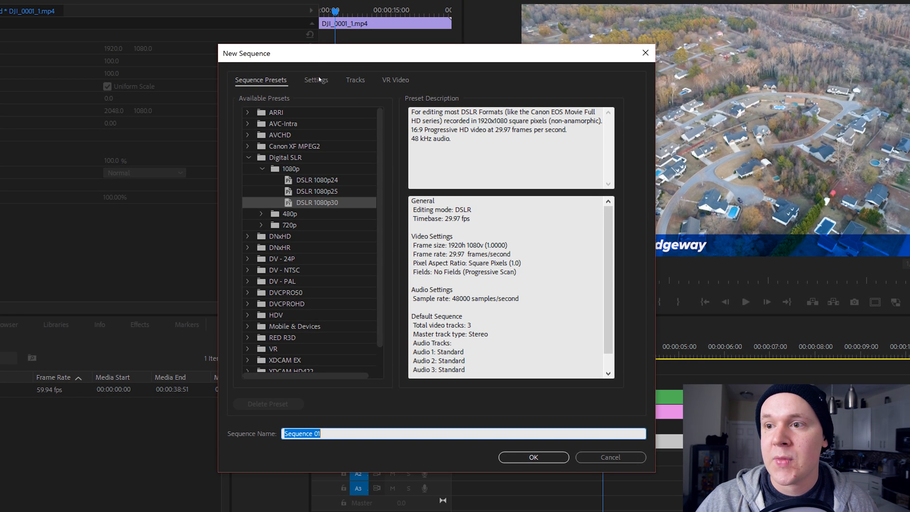
pyautogui.moveTo(298, 163)
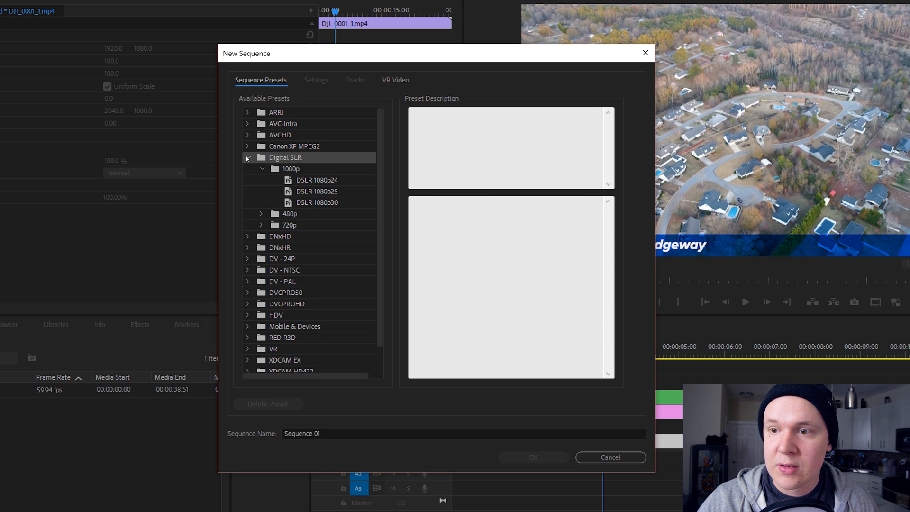
# From the DSLR 1080p30 preset, set 60 fps and 3840×2160, name it L3rd and confirm
pyautogui.click(291, 169)
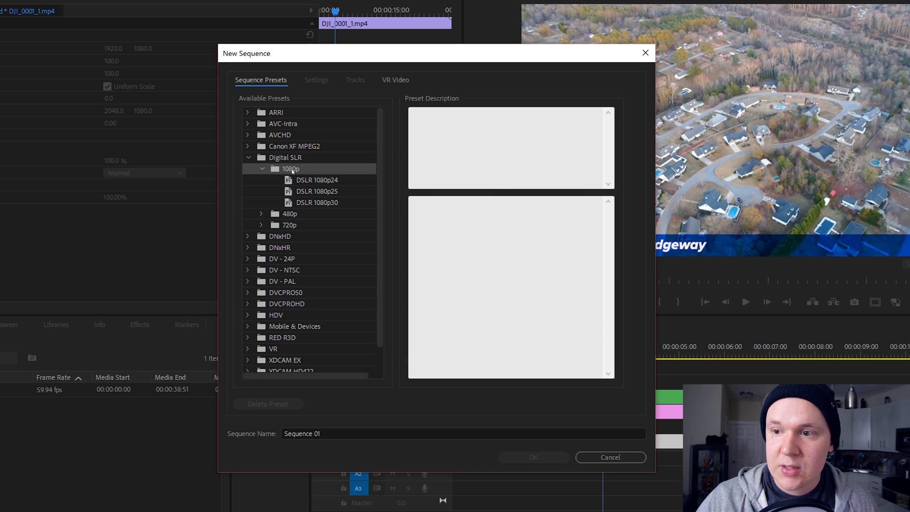
pyautogui.click(316, 202)
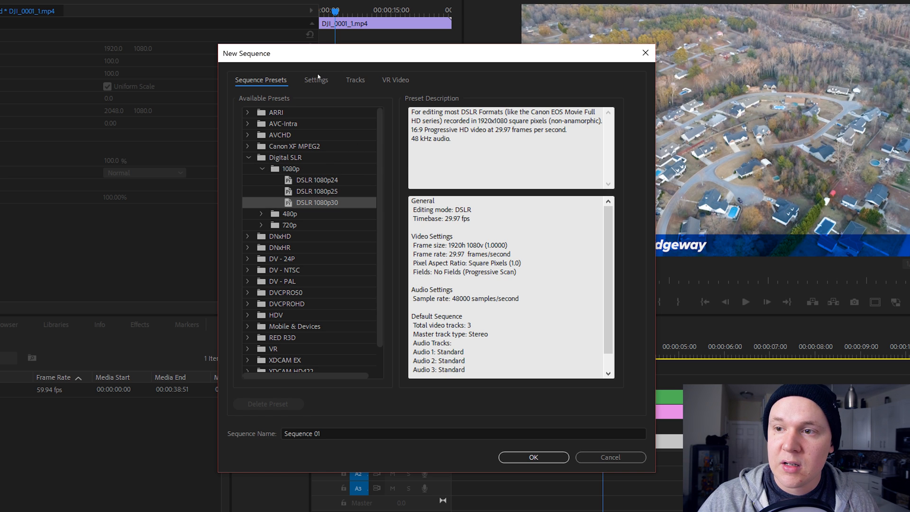
pyautogui.click(316, 79)
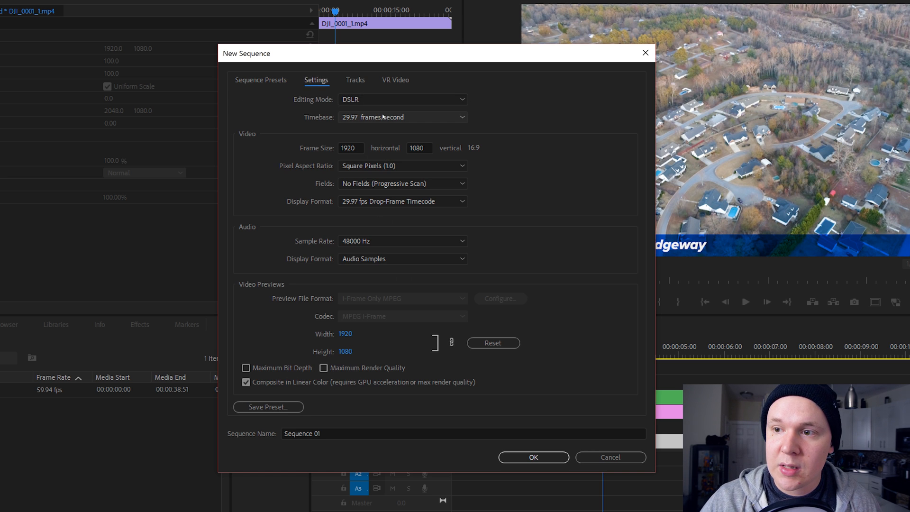
pyautogui.click(402, 117)
pyautogui.write('2')
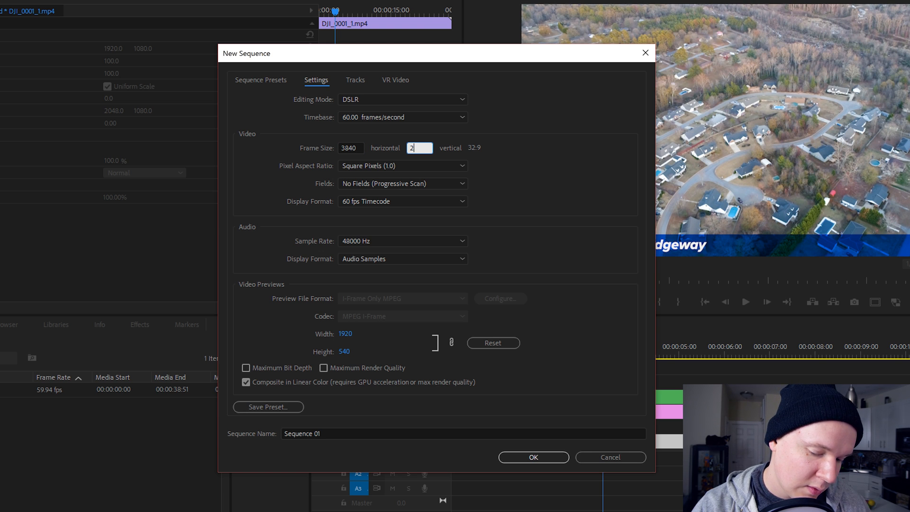
pyautogui.write('160')
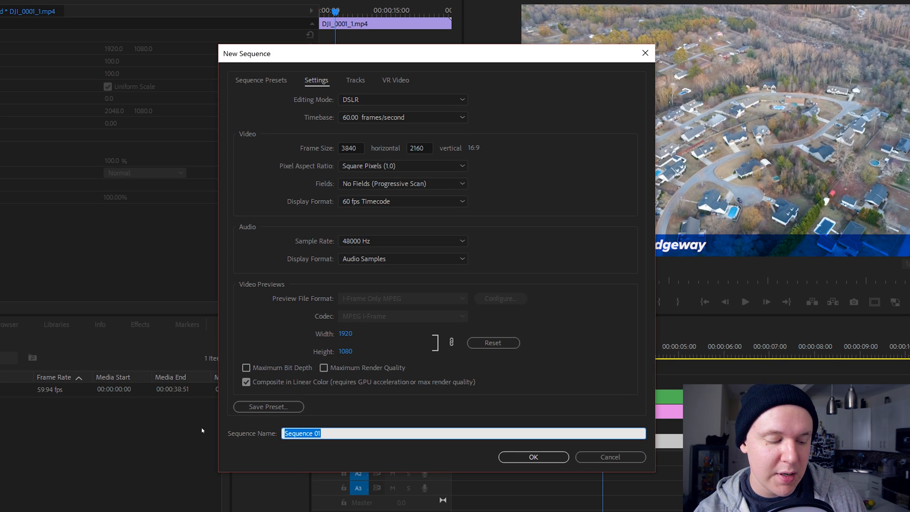
pyautogui.write('L3rd')
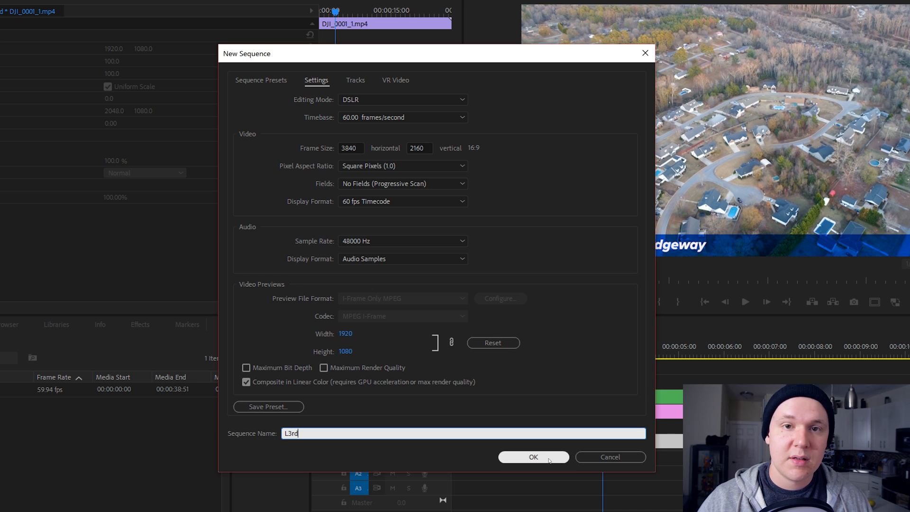
pyautogui.click(534, 457)
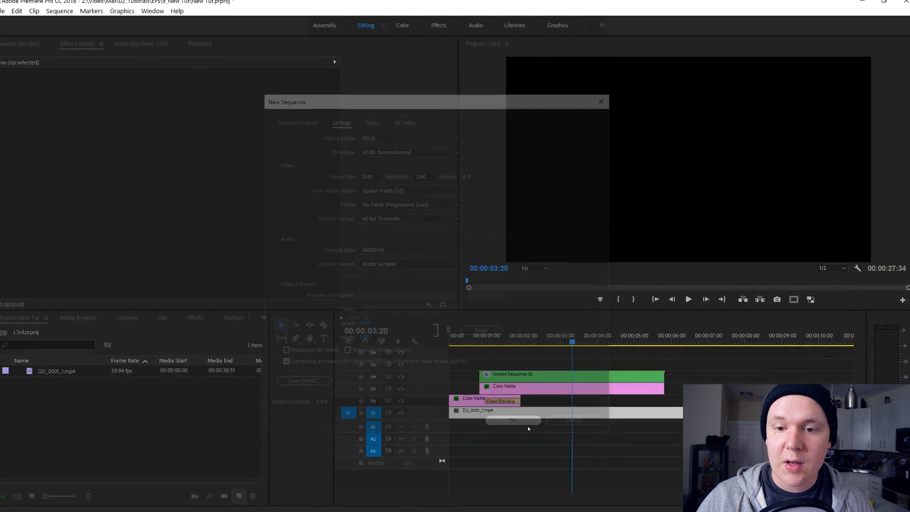
# Add a 3840×2160 red colour matte with the default name
pyautogui.click(513, 421)
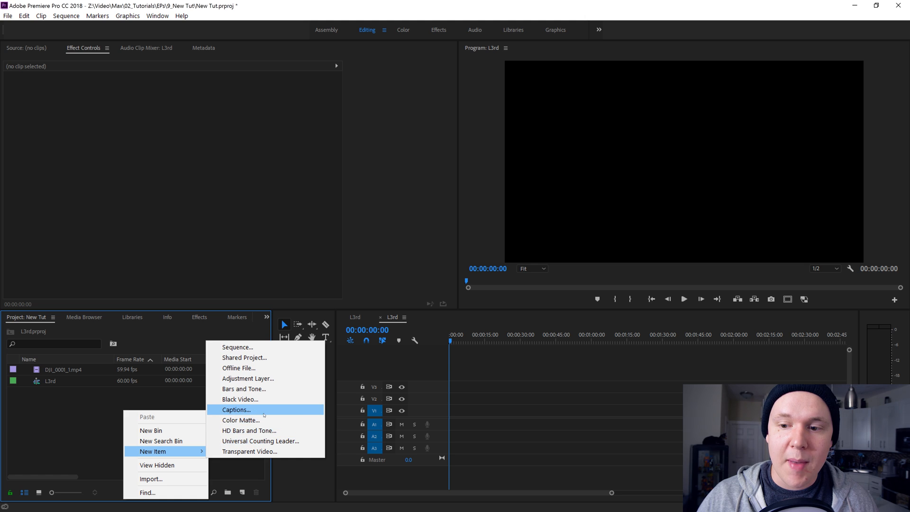
pyautogui.click(241, 420)
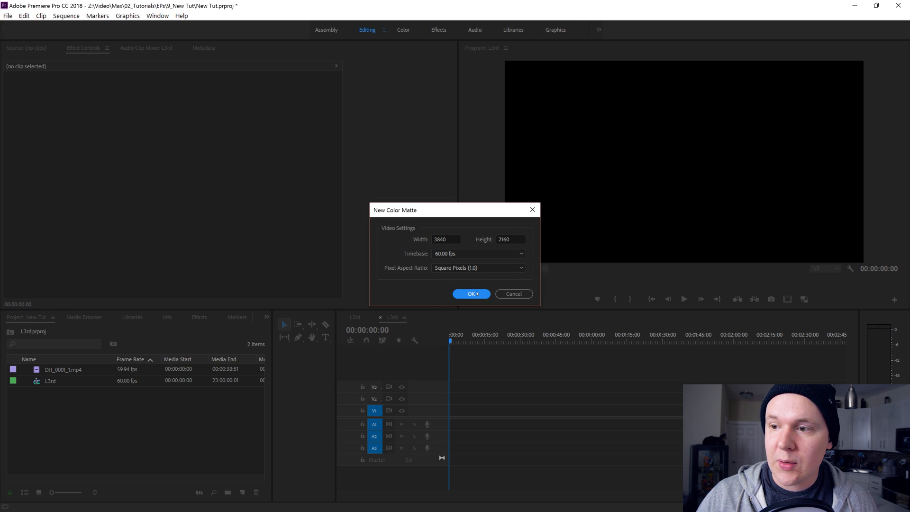
pyautogui.click(469, 293)
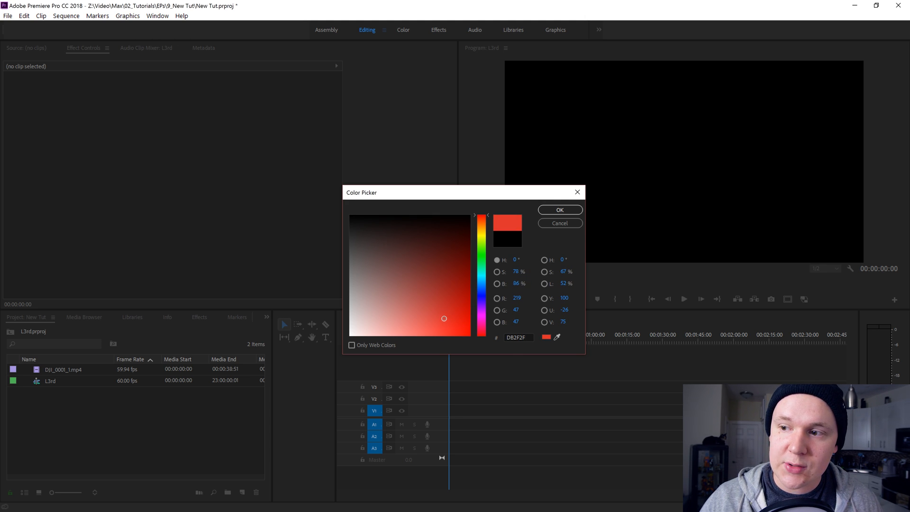
pyautogui.click(560, 209)
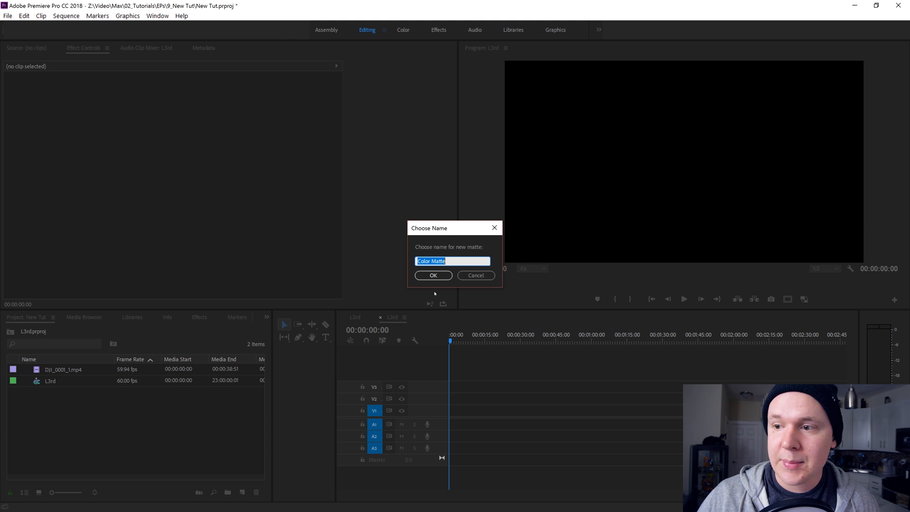
pyautogui.click(434, 276)
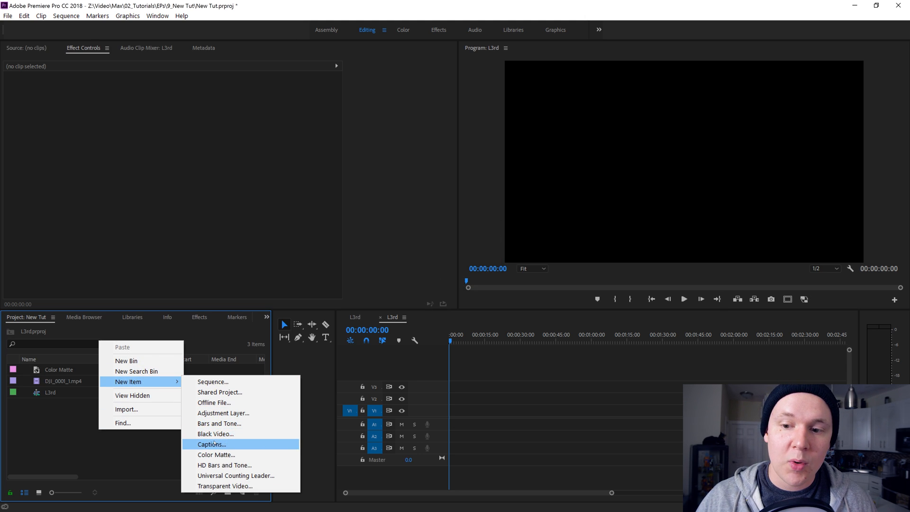
# Add a second 3840×2160 colour matte in blue
pyautogui.click(216, 455)
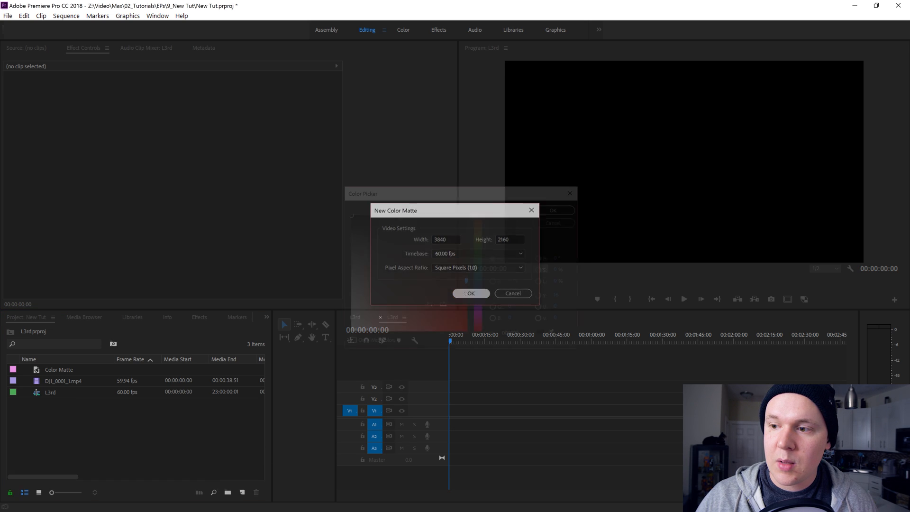
pyautogui.click(471, 293)
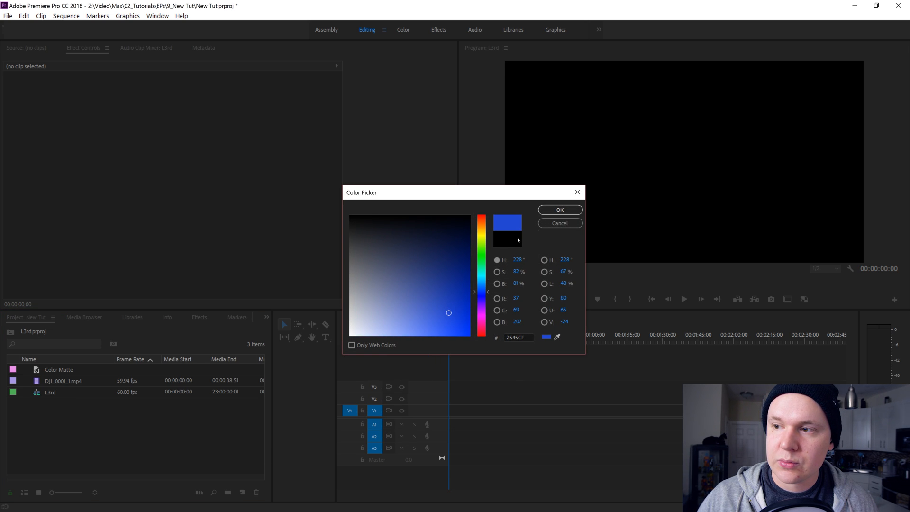
pyautogui.click(560, 210)
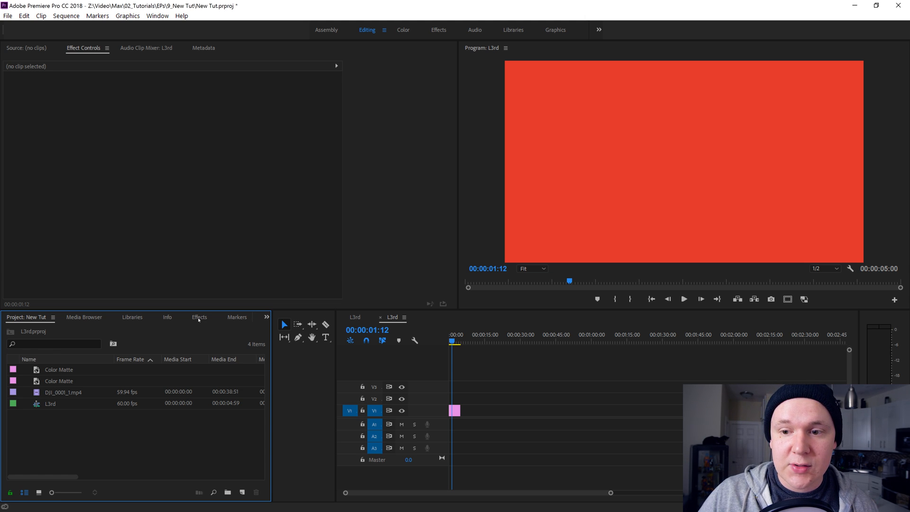
# Search the effects library for 'crop' and apply Crop to the red matte clip
pyautogui.click(199, 318)
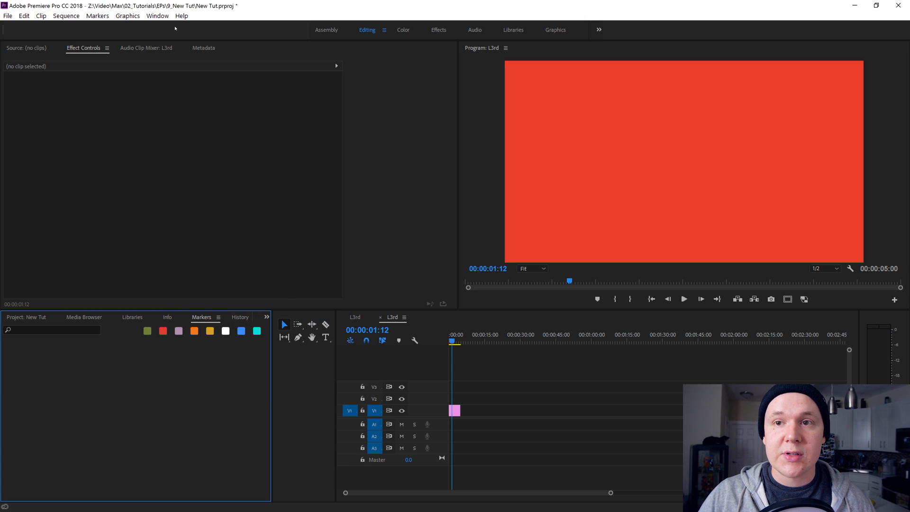
pyautogui.click(151, 16)
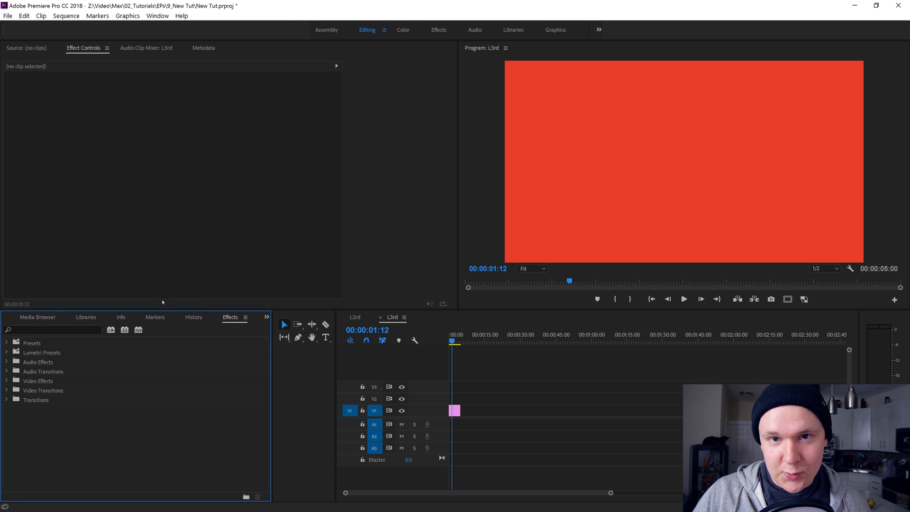
pyautogui.click(52, 330)
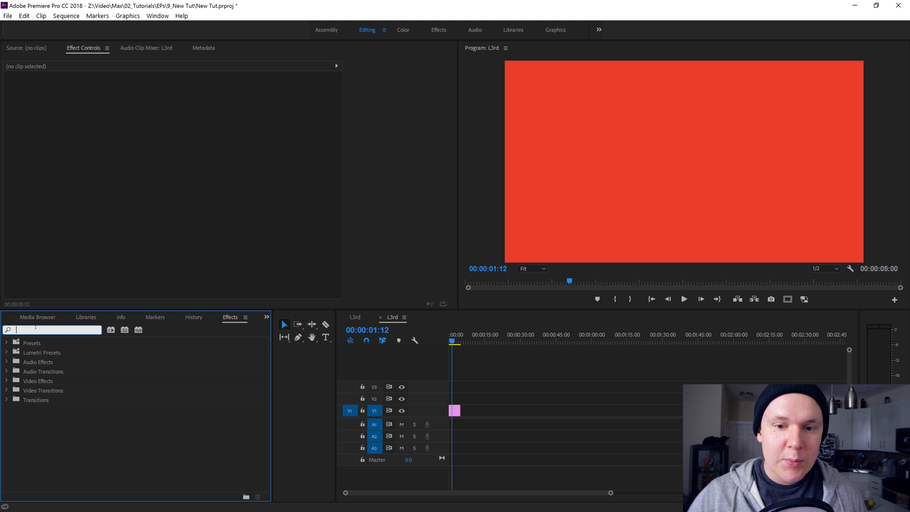
pyautogui.write('crop')
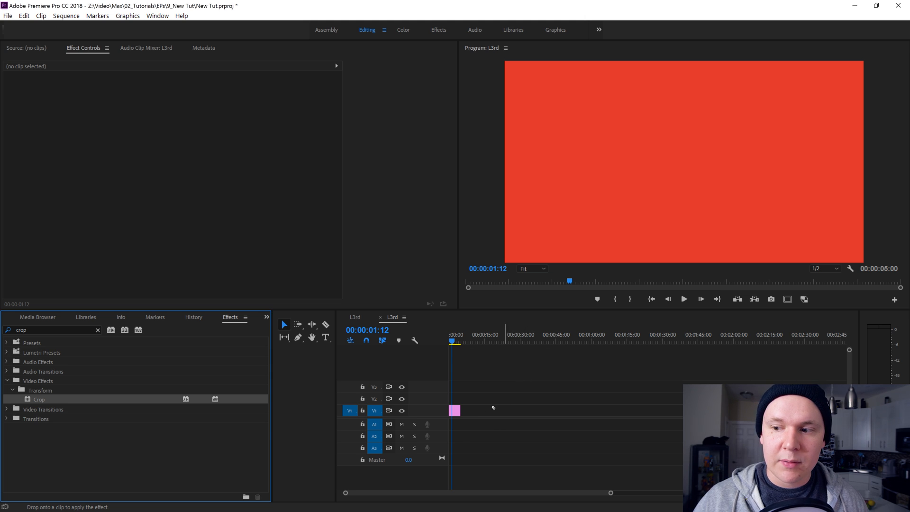
pyautogui.click(455, 410)
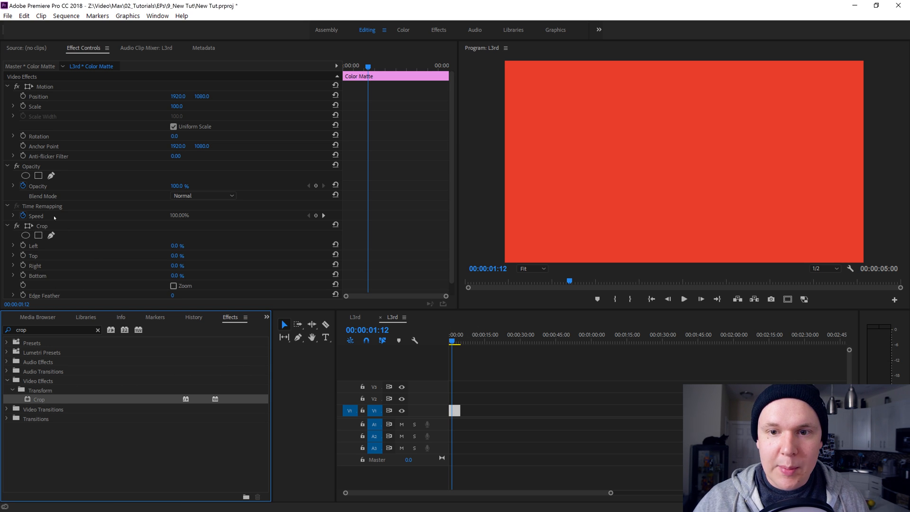
# Show the Effect Controls panel with the matte's Crop settings
pyautogui.click(42, 226)
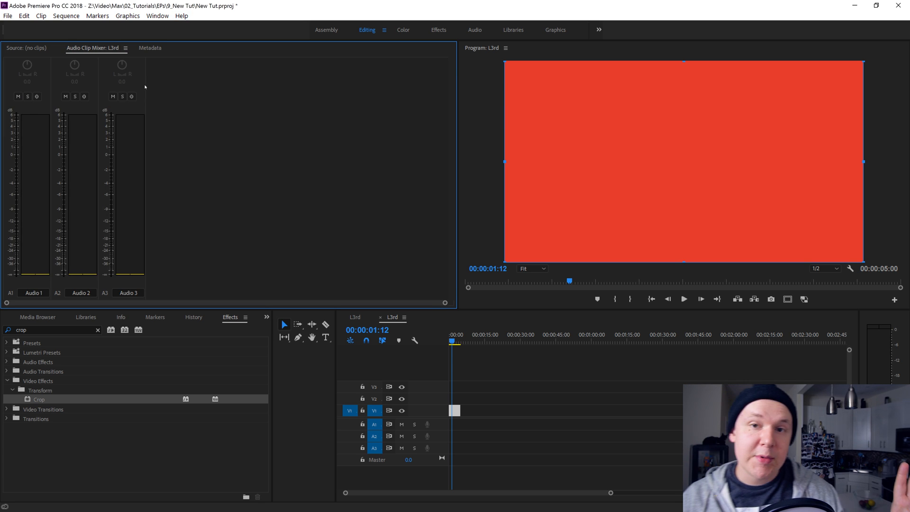
pyautogui.click(158, 16)
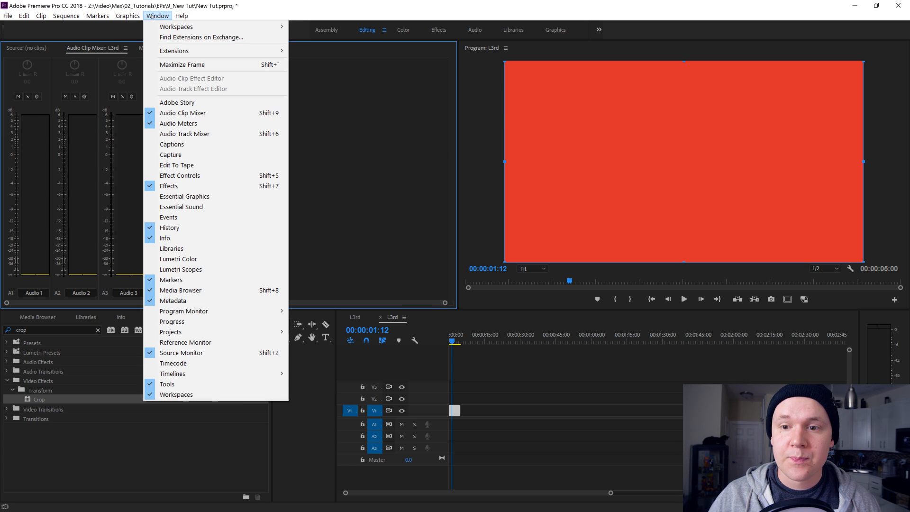
pyautogui.click(179, 175)
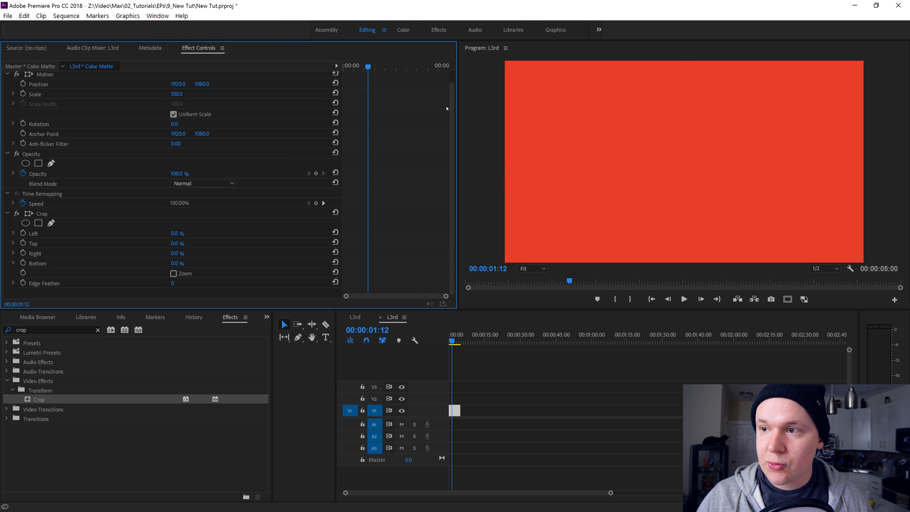
# Set the Crop Top amount to about 91.4% so a thin red bar remains at the bottom
pyautogui.click(31, 243)
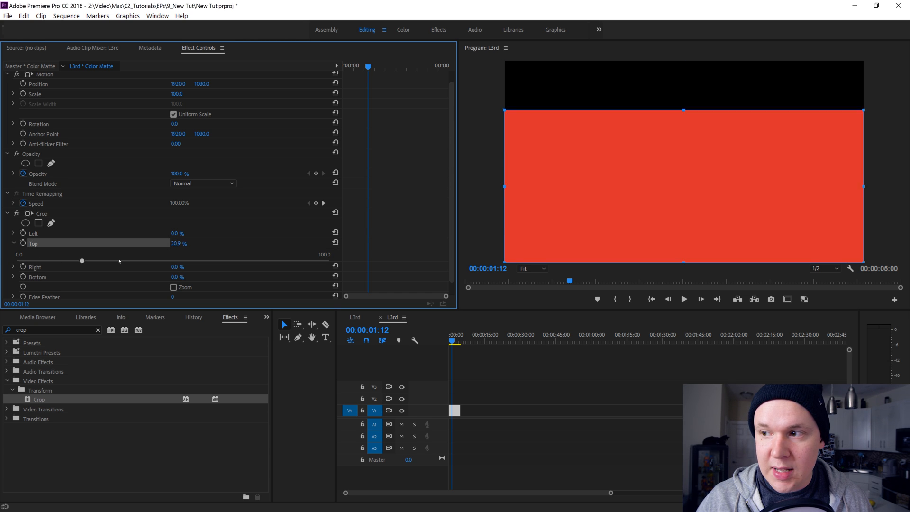
pyautogui.moveTo(81, 260); pyautogui.dragTo(304, 261)
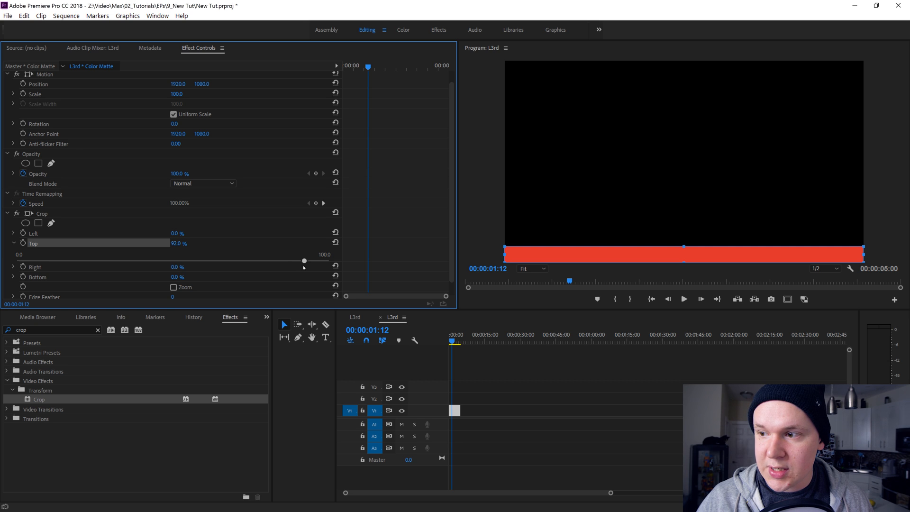
pyautogui.moveTo(304, 260); pyautogui.dragTo(302, 260)
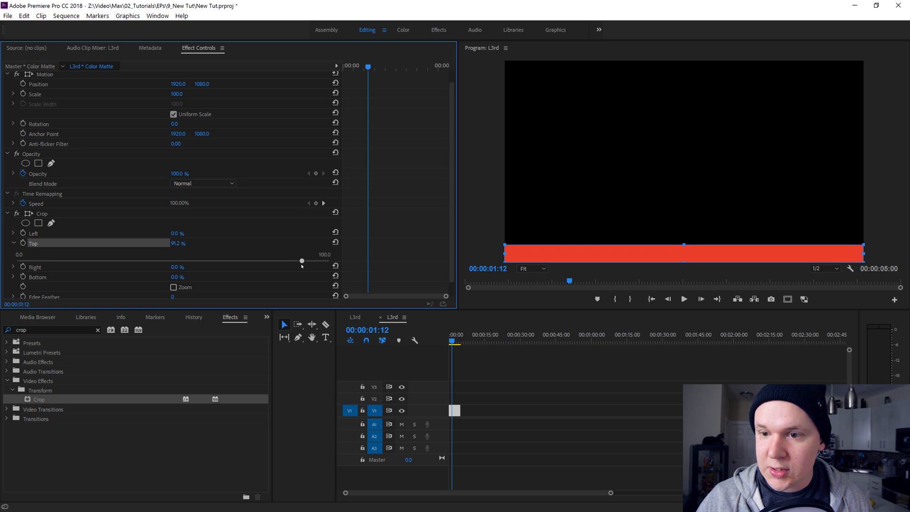
pyautogui.moveTo(302, 260); pyautogui.dragTo(302, 260)
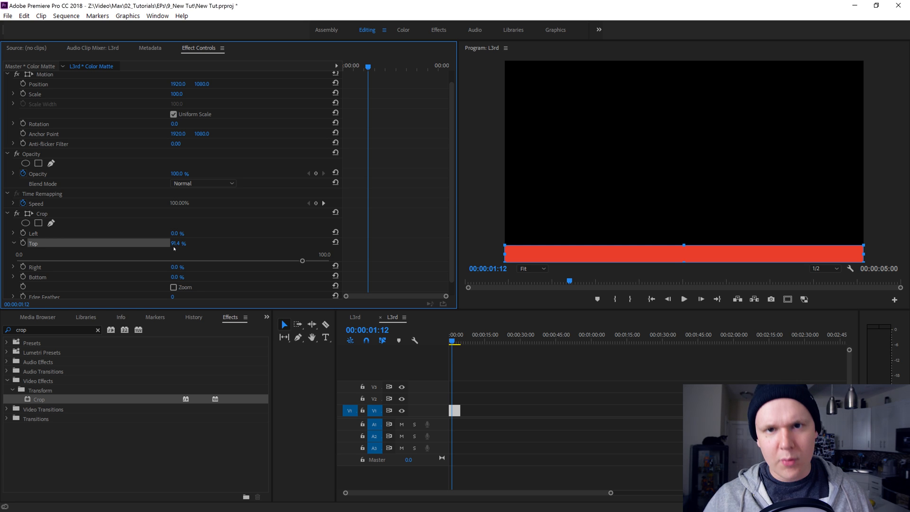
pyautogui.moveTo(189, 459)
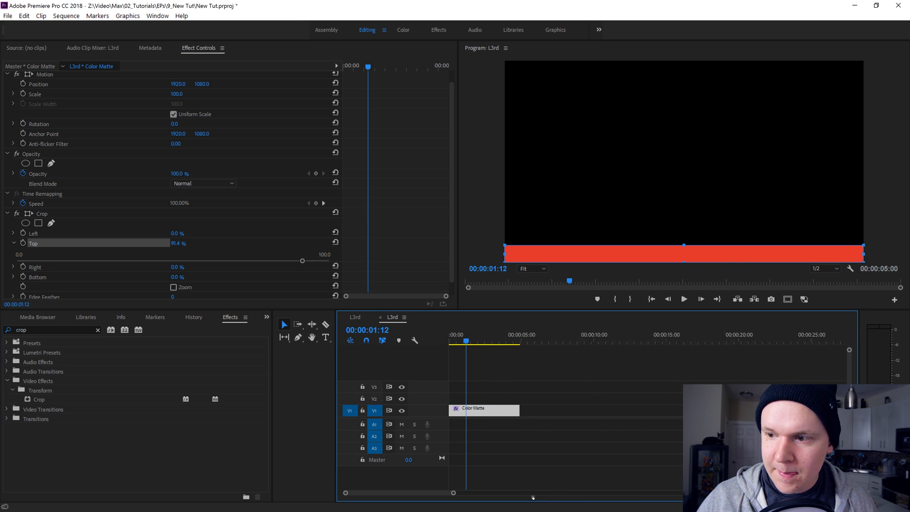
# Keyframe the Top crop from 100% to about 91% at the start and ease the rise
pyautogui.click(458, 339)
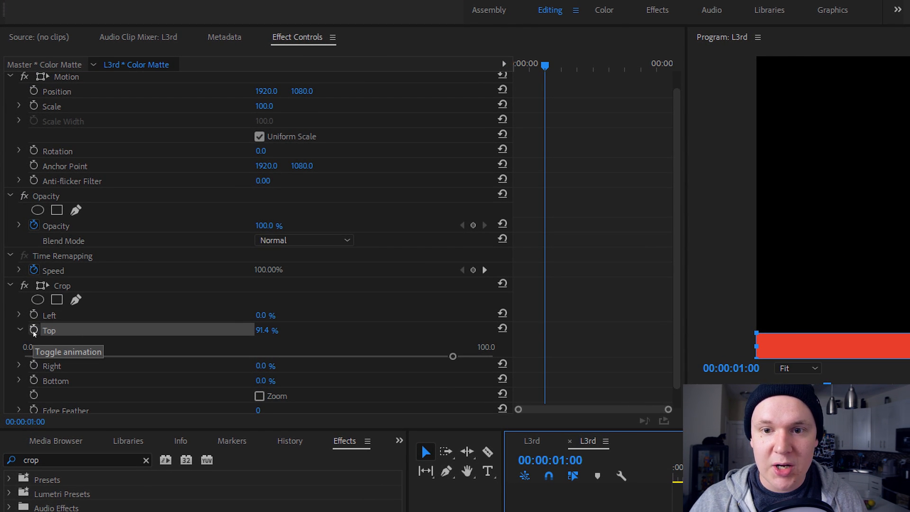
pyautogui.click(33, 330)
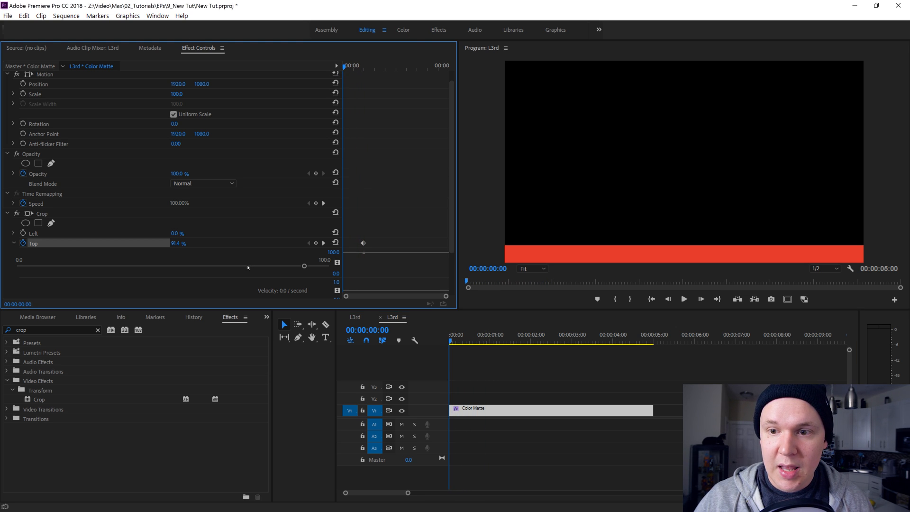
pyautogui.moveTo(304, 266); pyautogui.dragTo(313, 265)
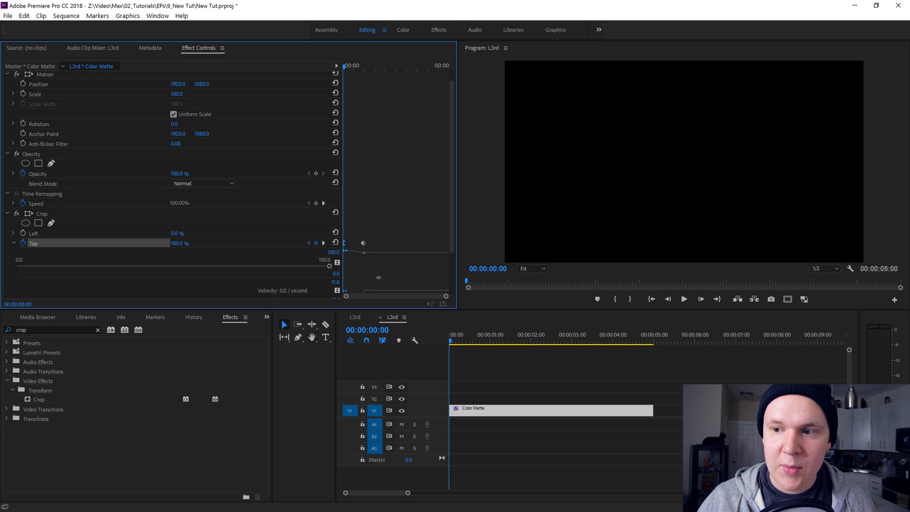
pyautogui.rightClick(364, 242)
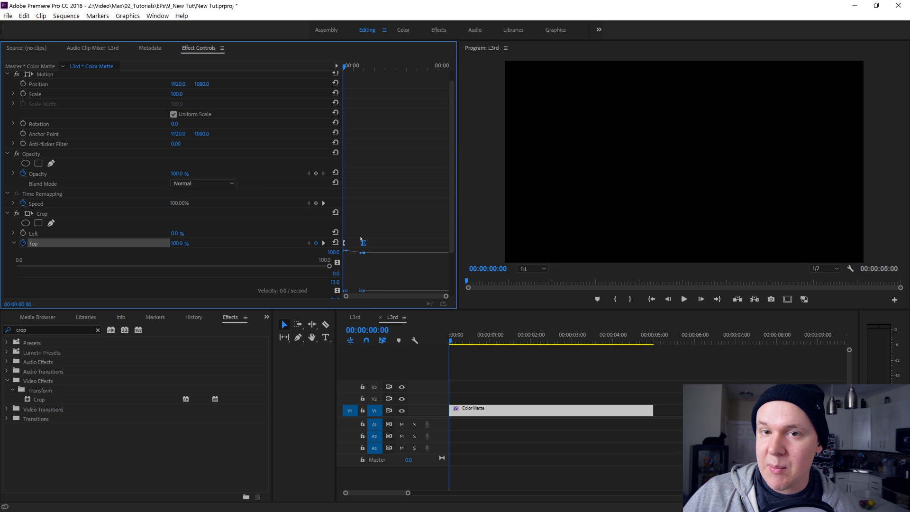
pyautogui.click(684, 299)
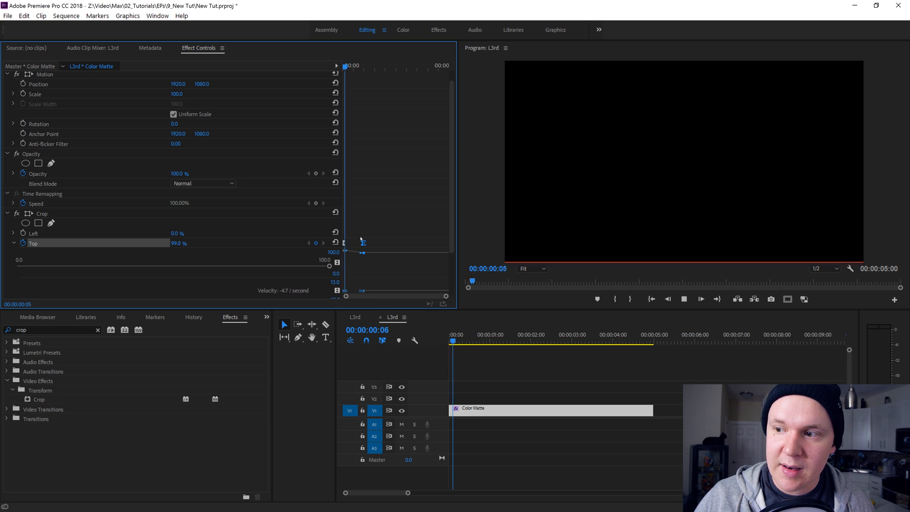
pyautogui.click(527, 341)
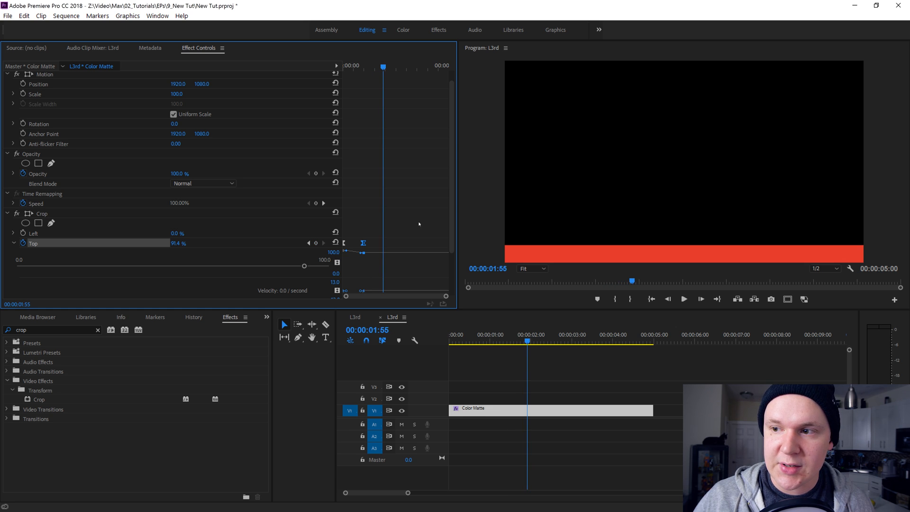
pyautogui.scroll(-3)
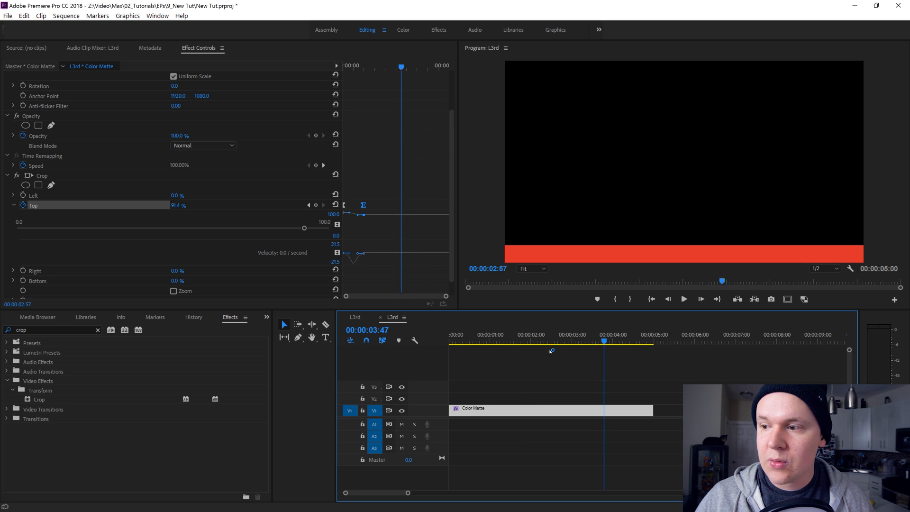
# Add end keyframes returning Top crop to 100% and ease the bar's exit
pyautogui.click(614, 342)
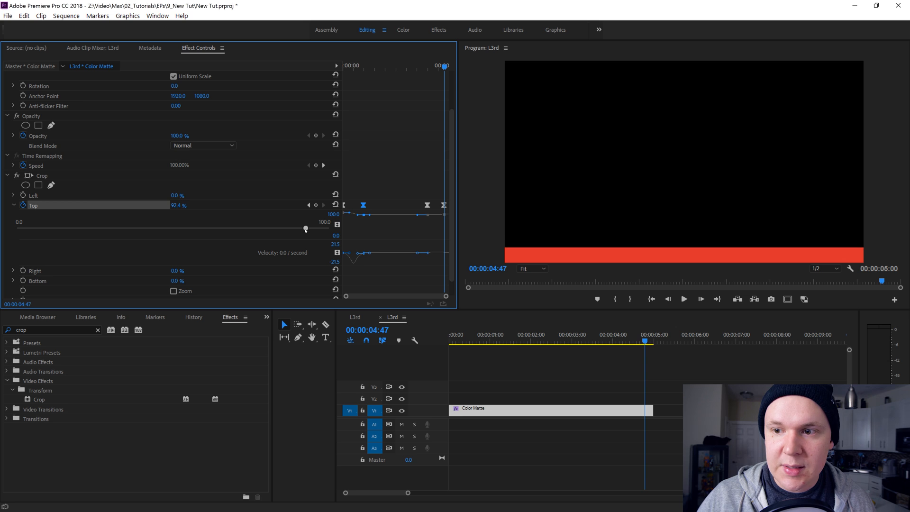
pyautogui.moveTo(305, 227); pyautogui.dragTo(329, 227)
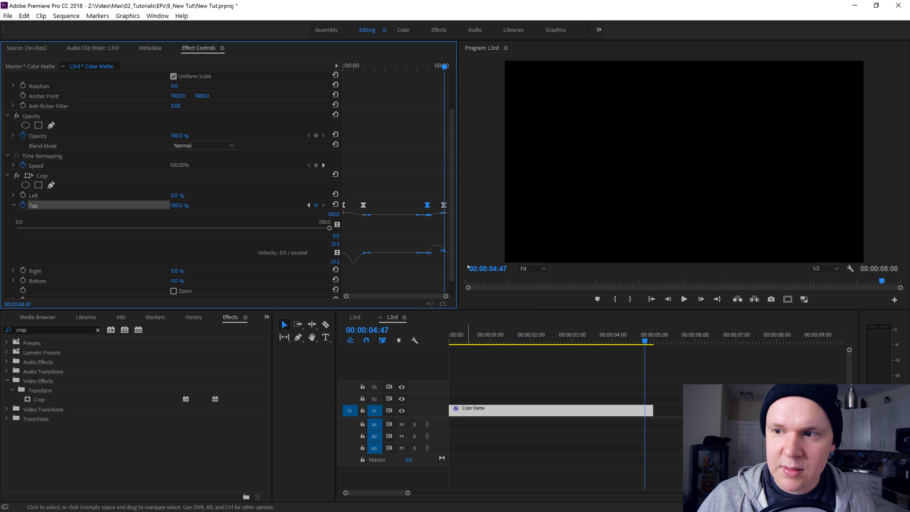
pyautogui.rightClick(443, 205)
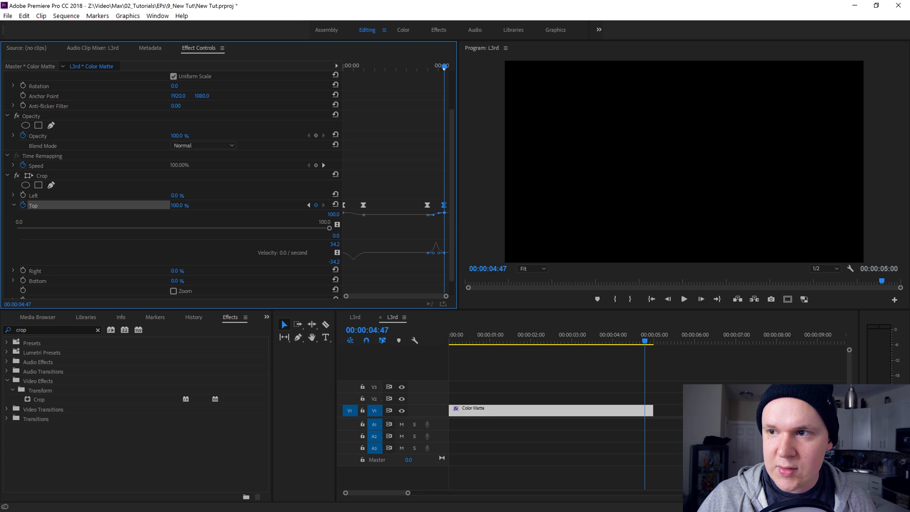
pyautogui.click(684, 299)
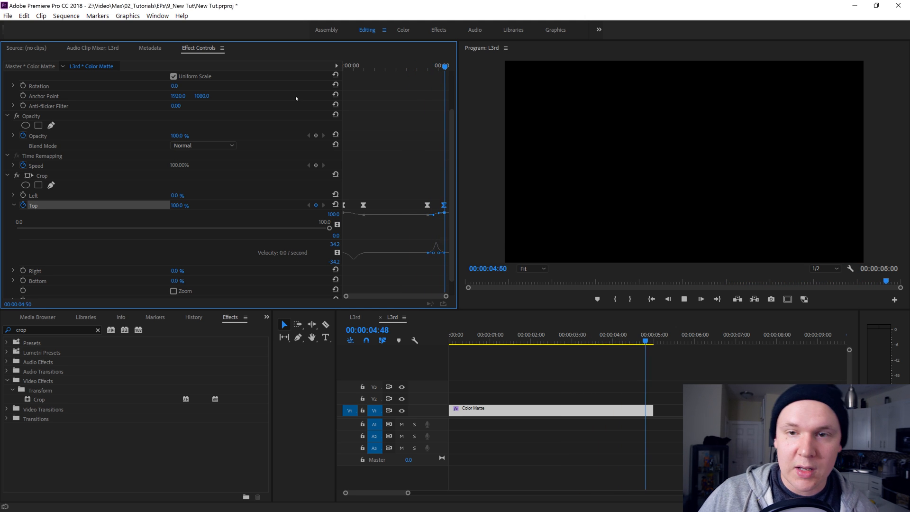
# Move the red matte to V2 and place DJI_0001_1.mp4 on V1 beneath it
pyautogui.click(481, 338)
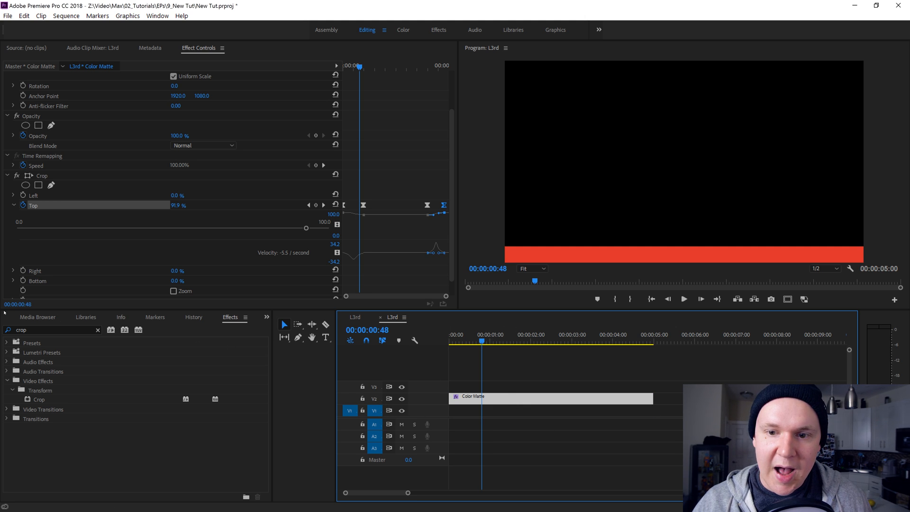
pyautogui.click(37, 317)
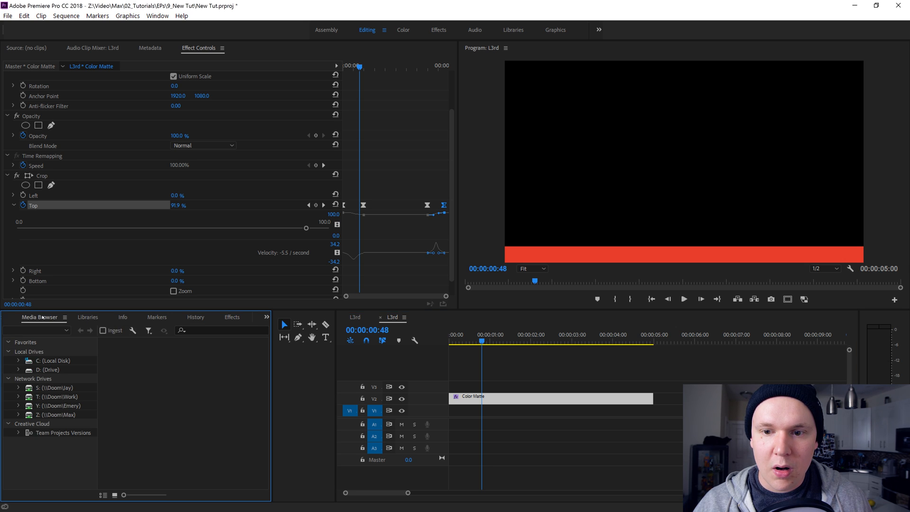
pyautogui.click(266, 317)
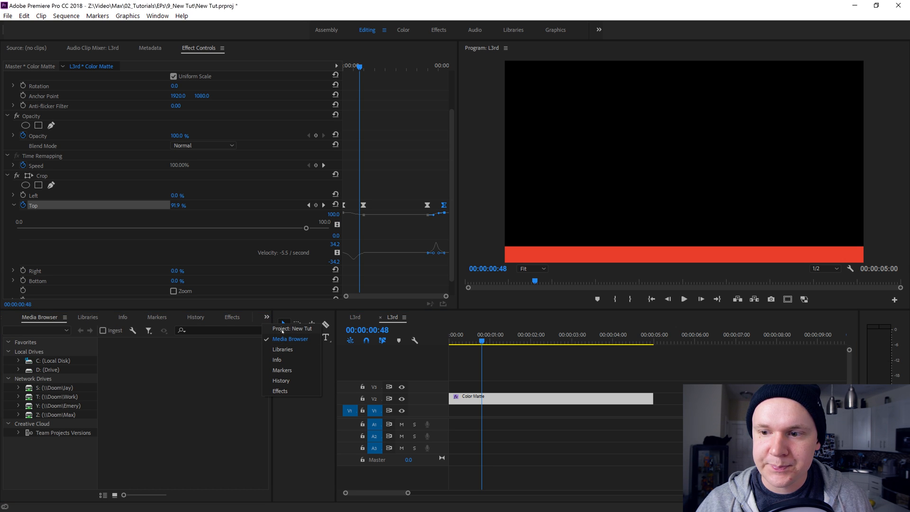
pyautogui.click(292, 329)
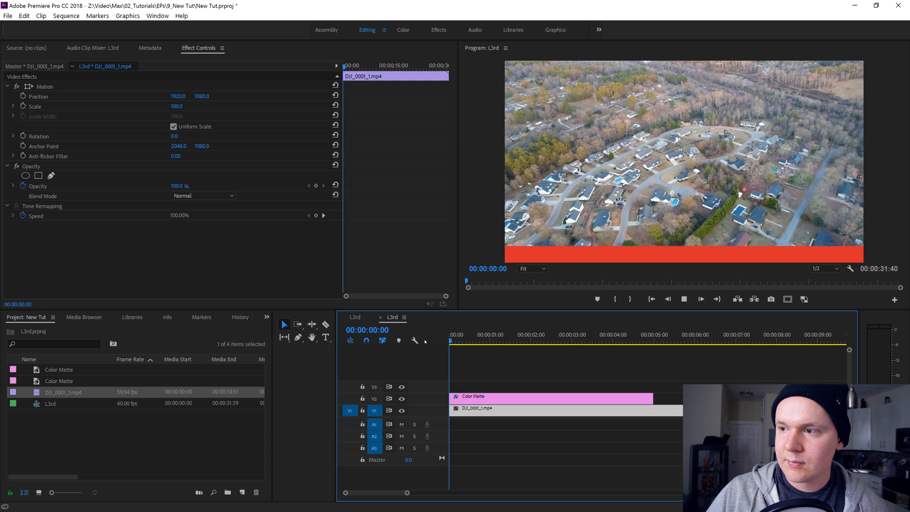
pyautogui.click(510, 341)
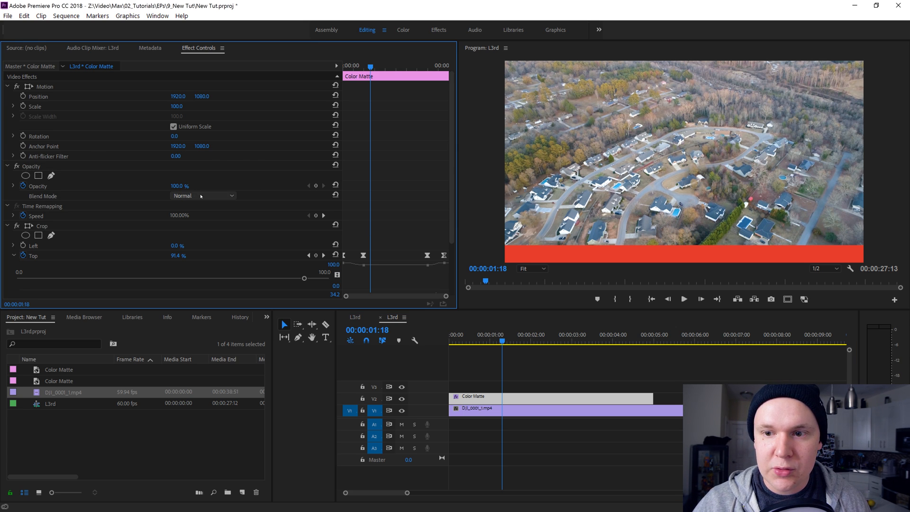
# Set the red bar's Opacity blend mode to Darken
pyautogui.click(203, 196)
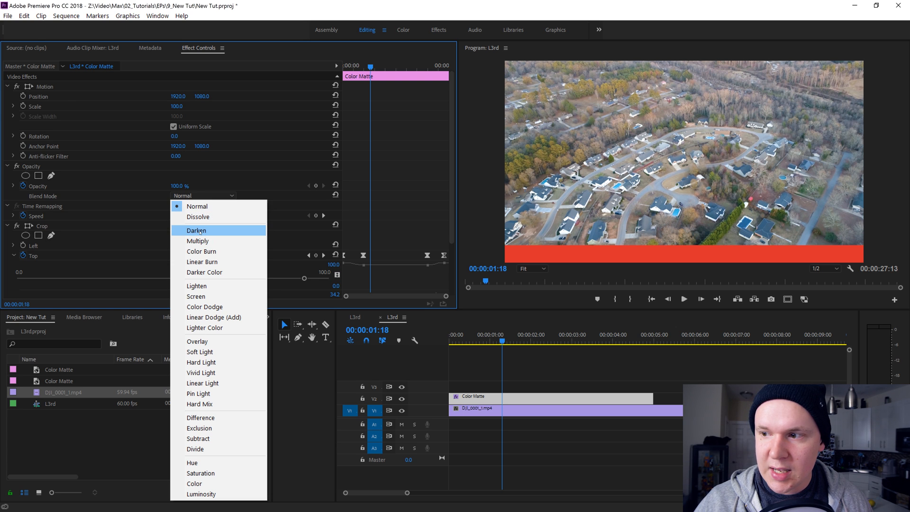
pyautogui.click(196, 230)
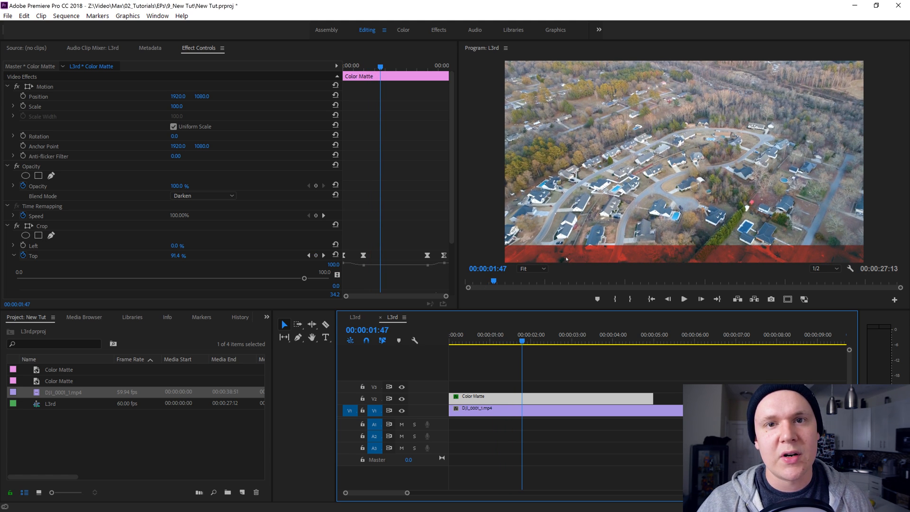
pyautogui.click(59, 381)
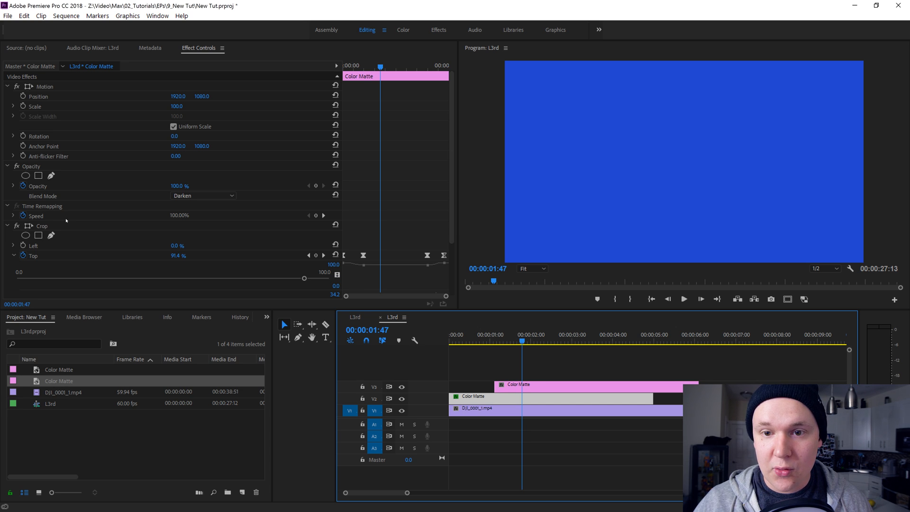
# Give the blue matte on V3 the pasted animated crop and Darken blending
pyautogui.click(37, 226)
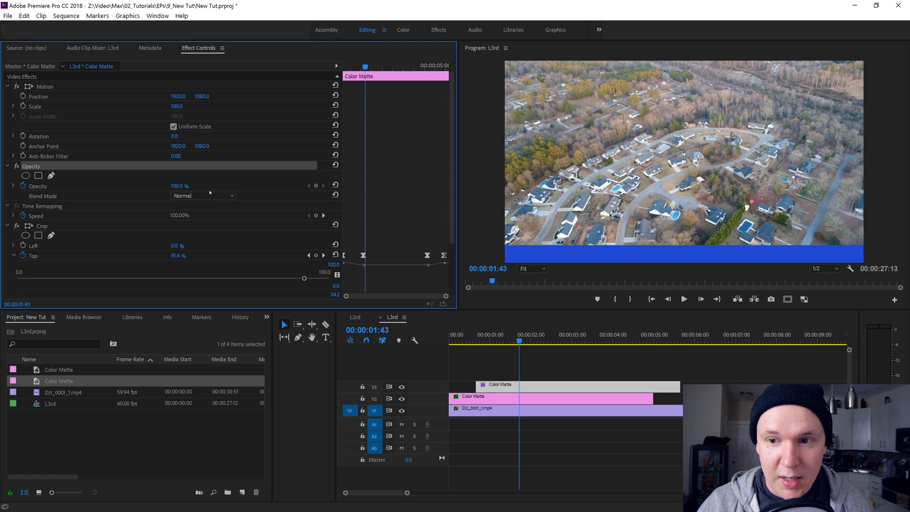
pyautogui.click(203, 196)
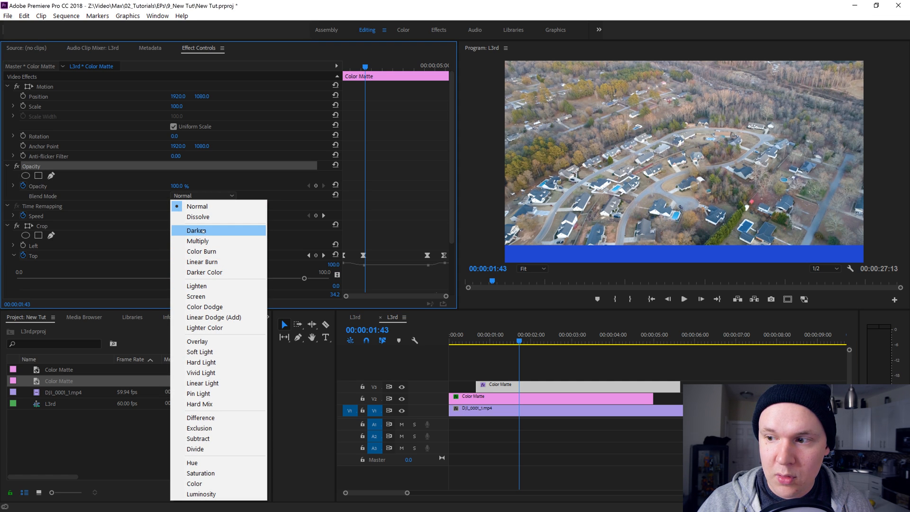
pyautogui.click(197, 231)
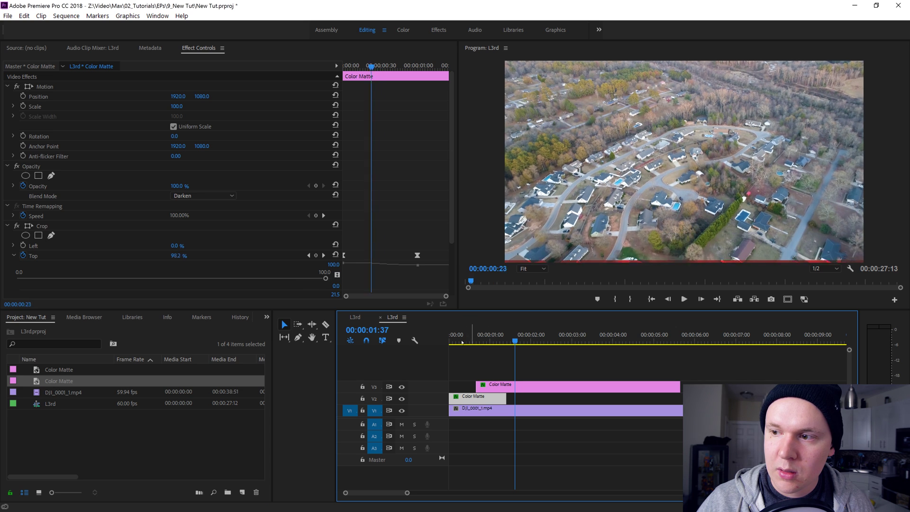
# Shorten the Cross Dissolve at the end of the red matte
pyautogui.click(503, 340)
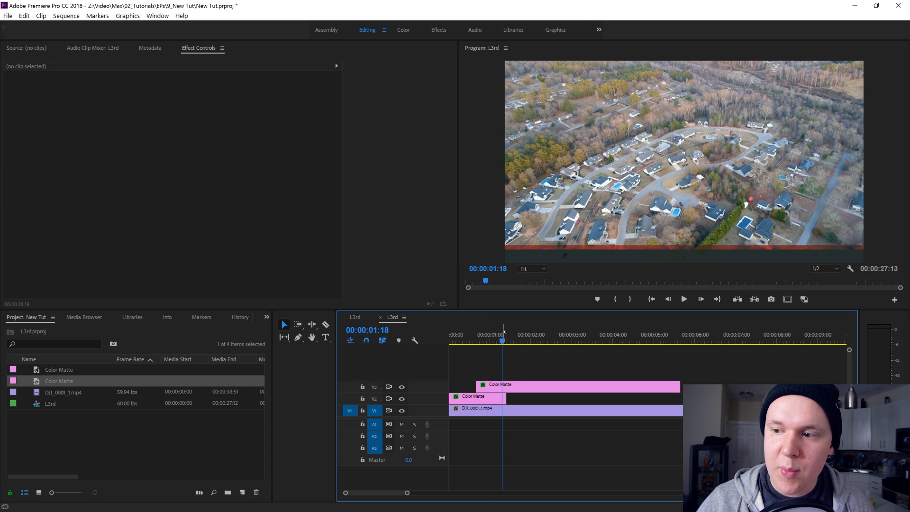
pyautogui.rightClick(504, 398)
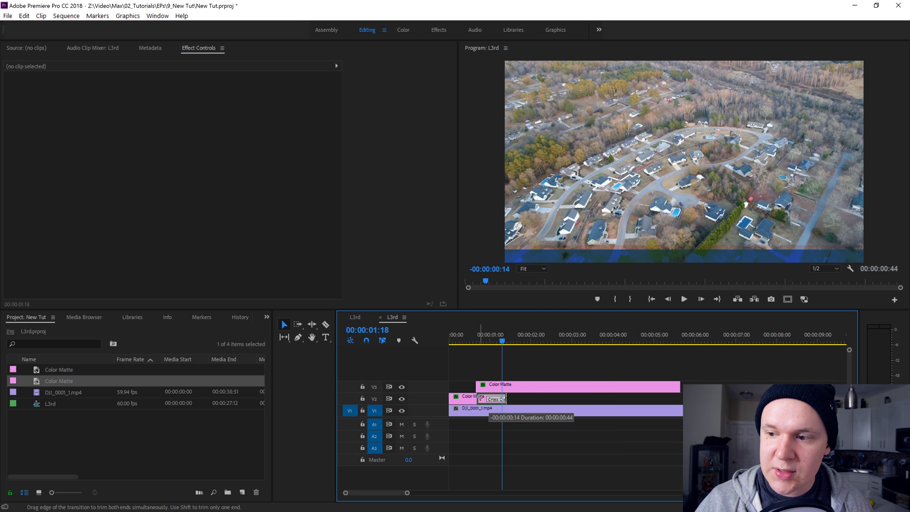
pyautogui.click(490, 399)
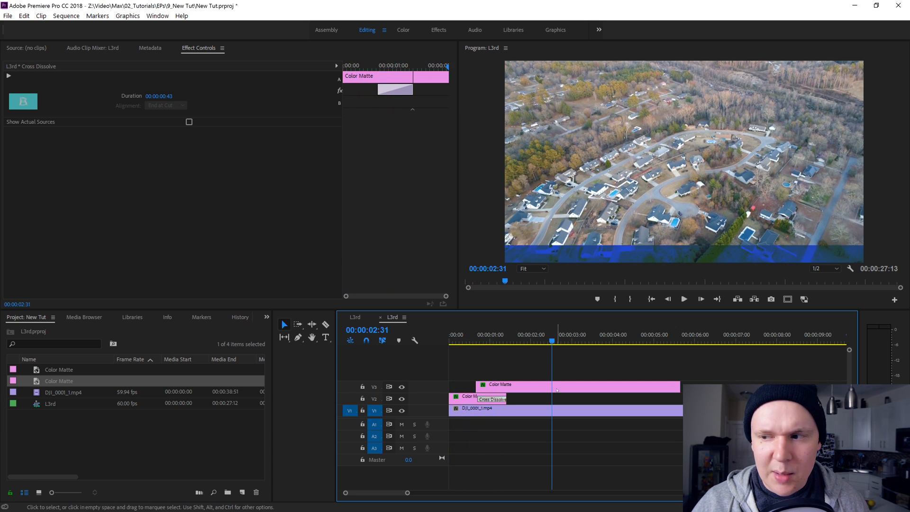
# Switch both colour bars' blend mode to Multiply
pyautogui.click(506, 385)
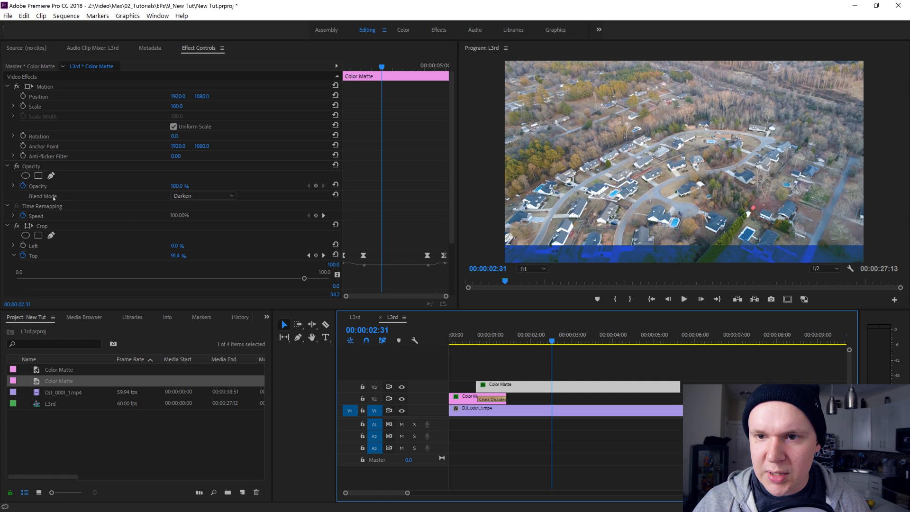
pyautogui.click(203, 196)
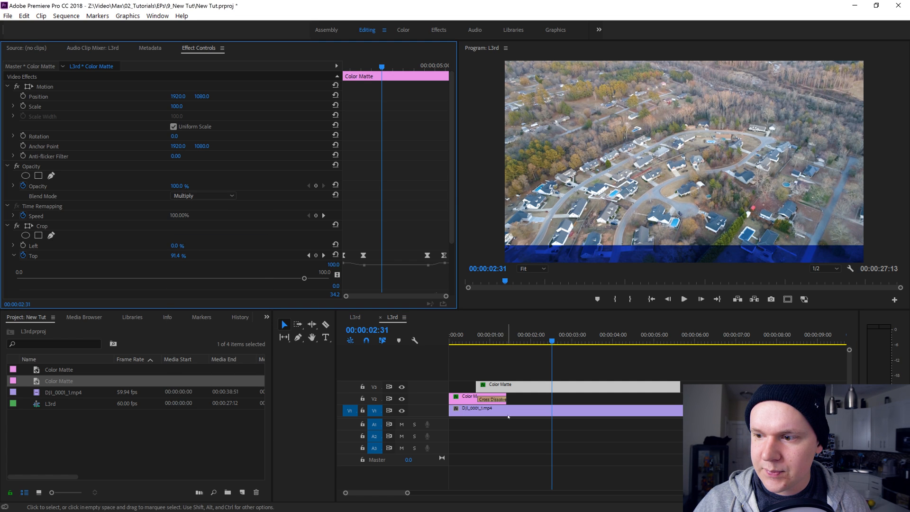
pyautogui.click(203, 195)
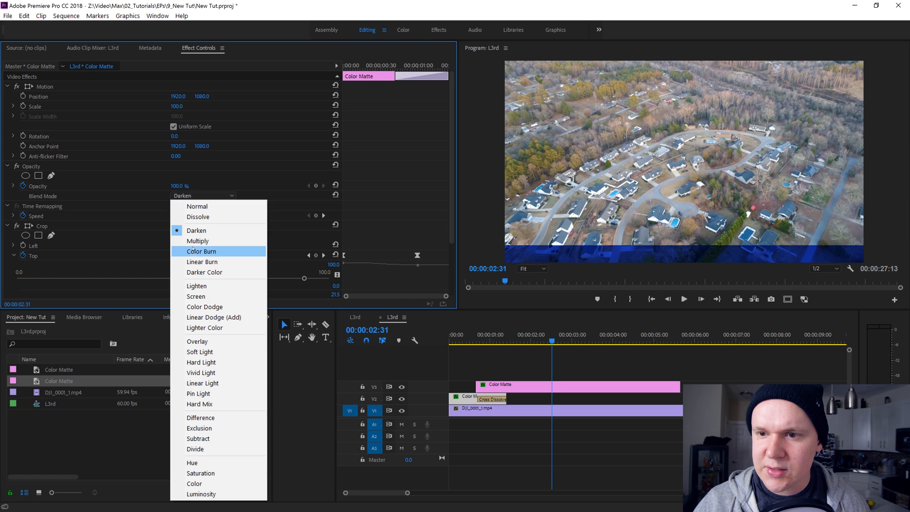
pyautogui.click(198, 241)
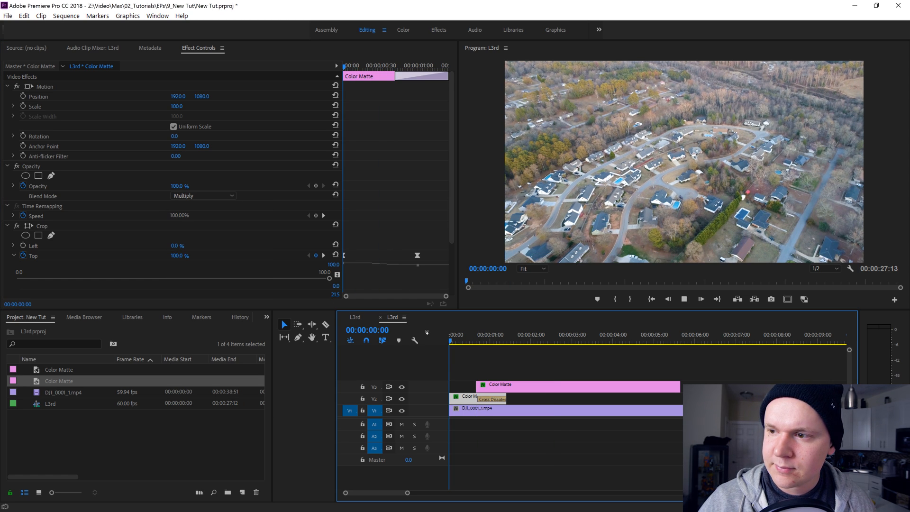
pyautogui.click(518, 341)
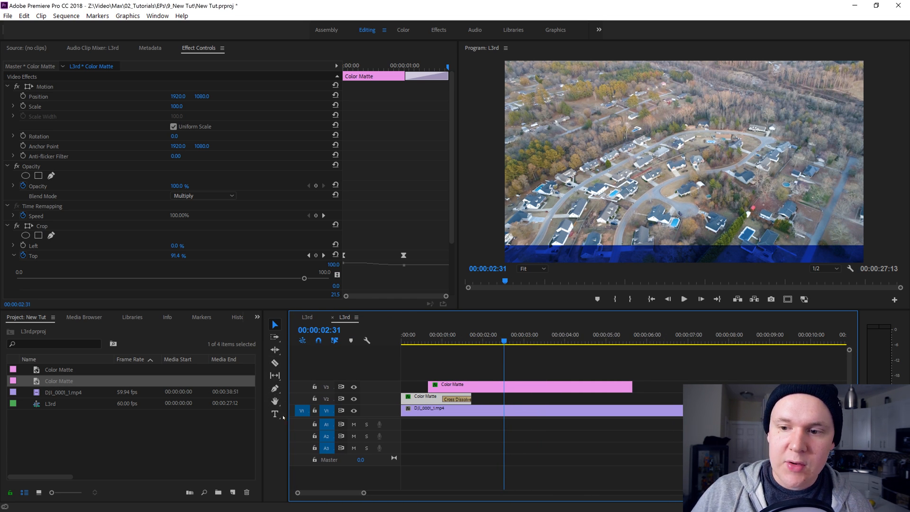
pyautogui.moveTo(274, 415)
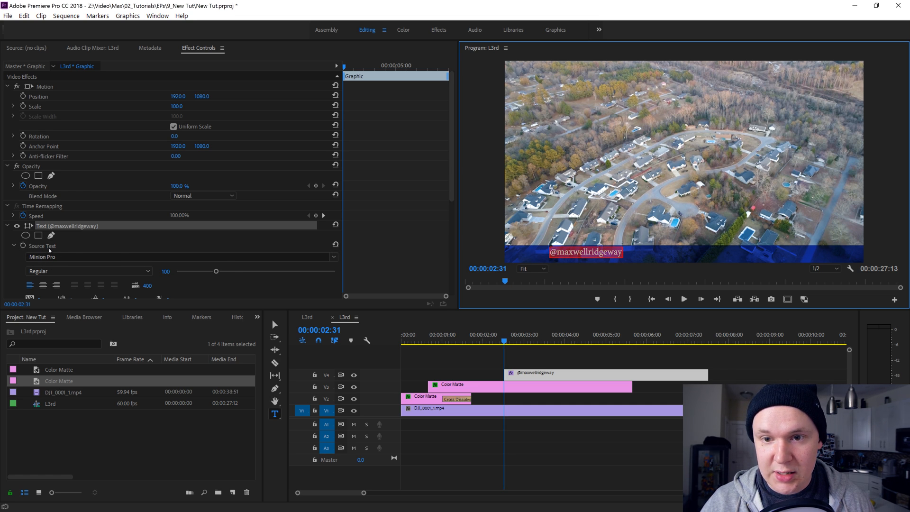
pyautogui.scroll(-3)
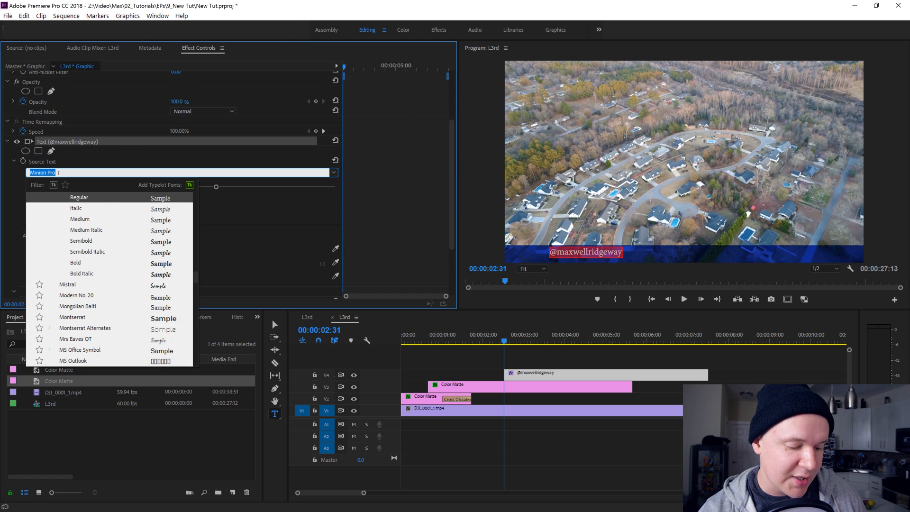
pyautogui.write('prox')
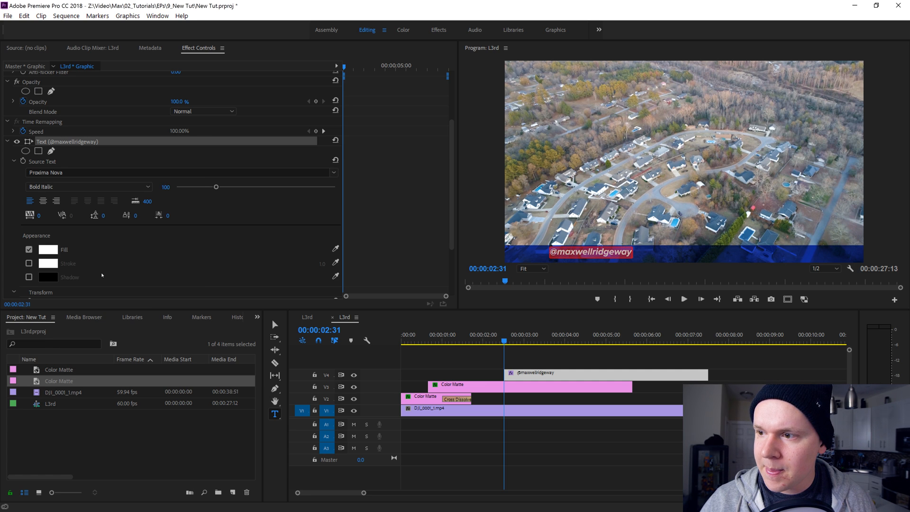
pyautogui.scroll(-3)
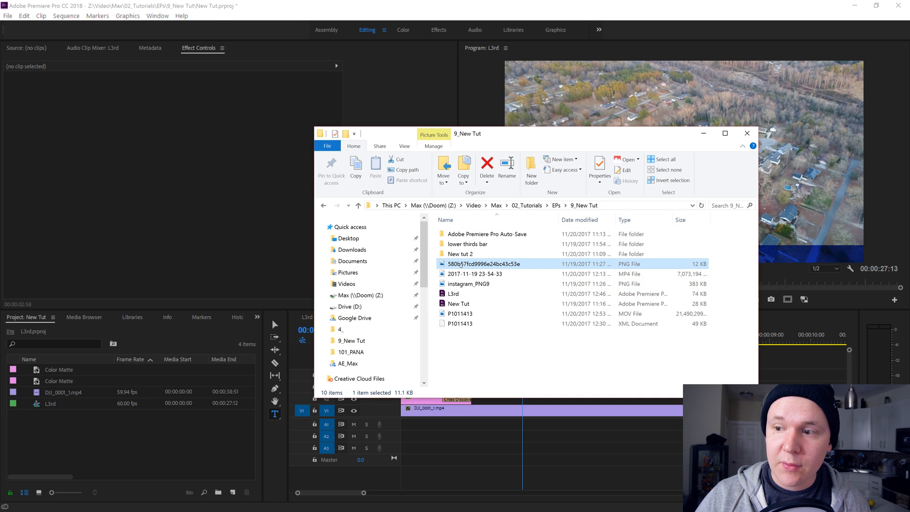
# Select the Twitter and Instagram logo PNGs together for dragging into the L3rd sequence
pyautogui.click(468, 283)
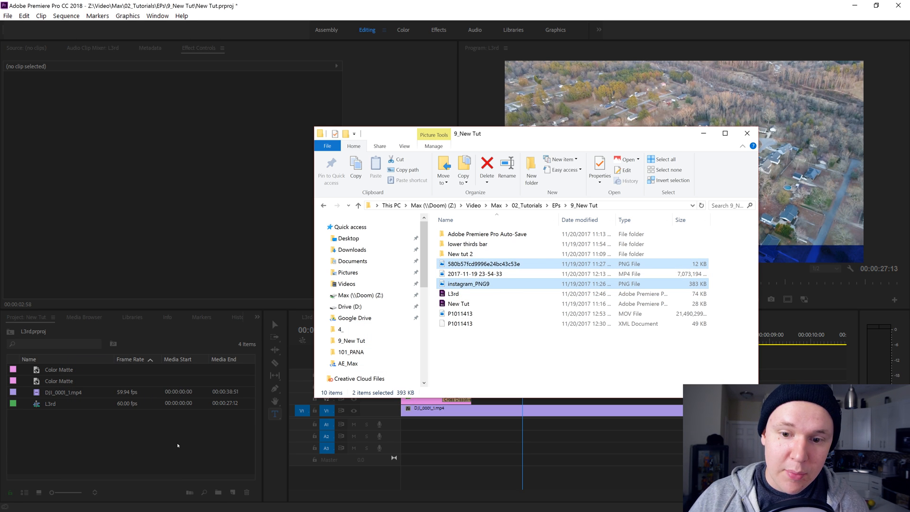
pyautogui.click(747, 133)
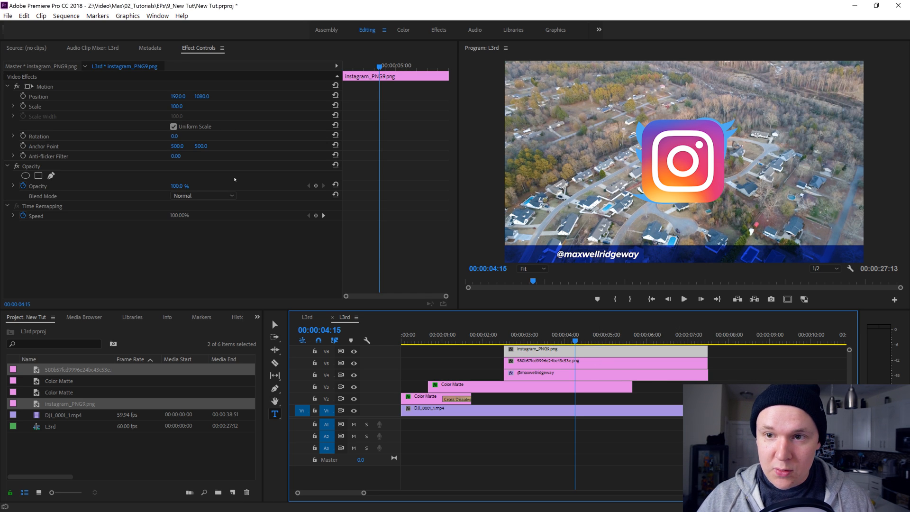
# Scale down the Instagram logo and reposition it on the bar left of the handle
pyautogui.doubleClick(176, 106)
pyautogui.write('13')
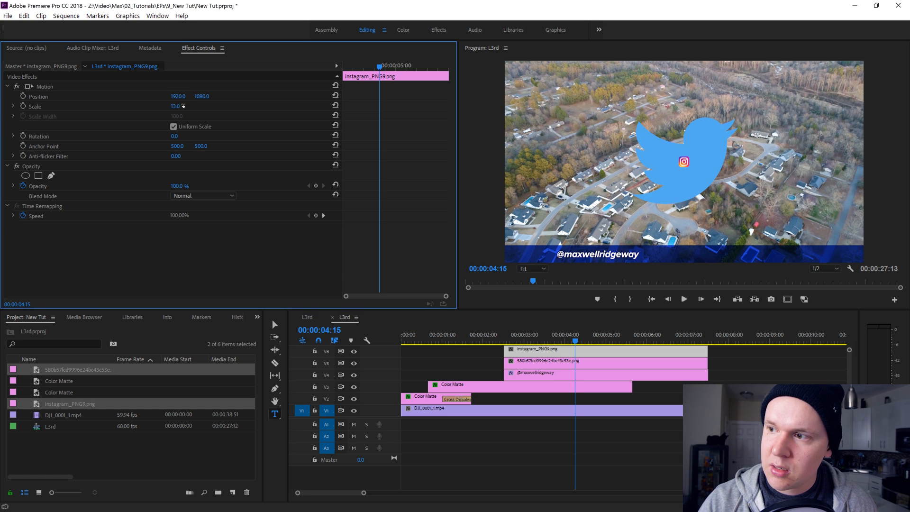
pyautogui.click(563, 361)
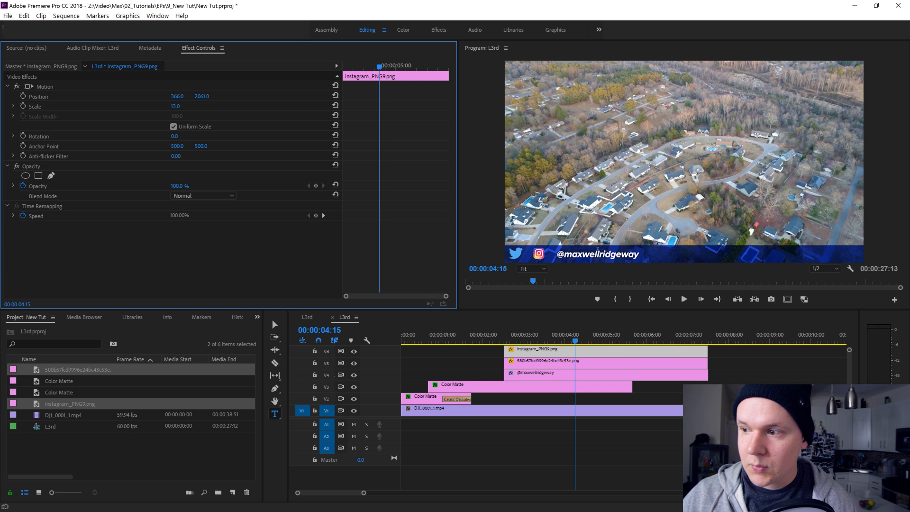
pyautogui.moveTo(612, 324)
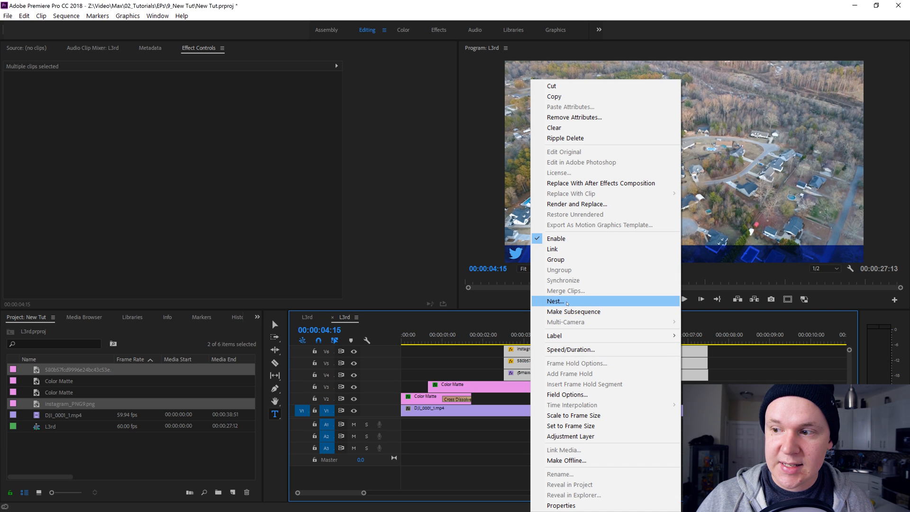
# Nest the handle text and both logos as Nested Sequence 01
pyautogui.click(555, 301)
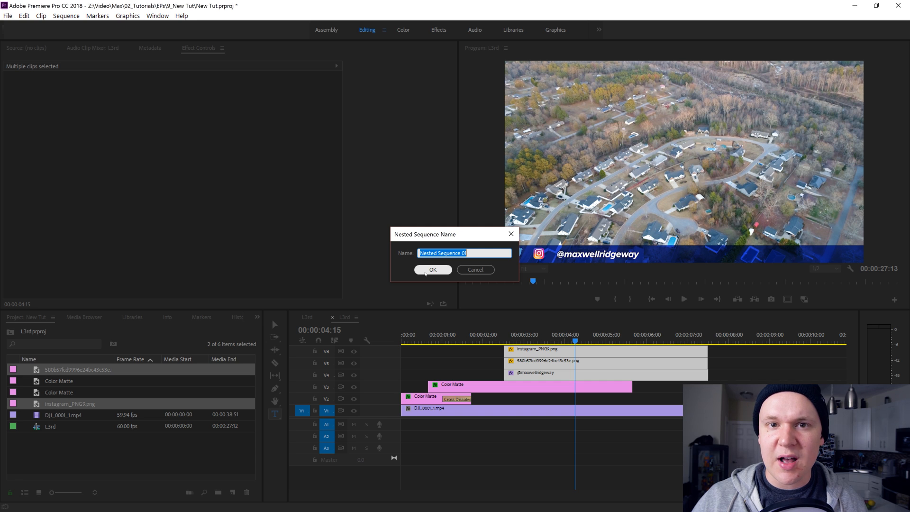
pyautogui.click(433, 270)
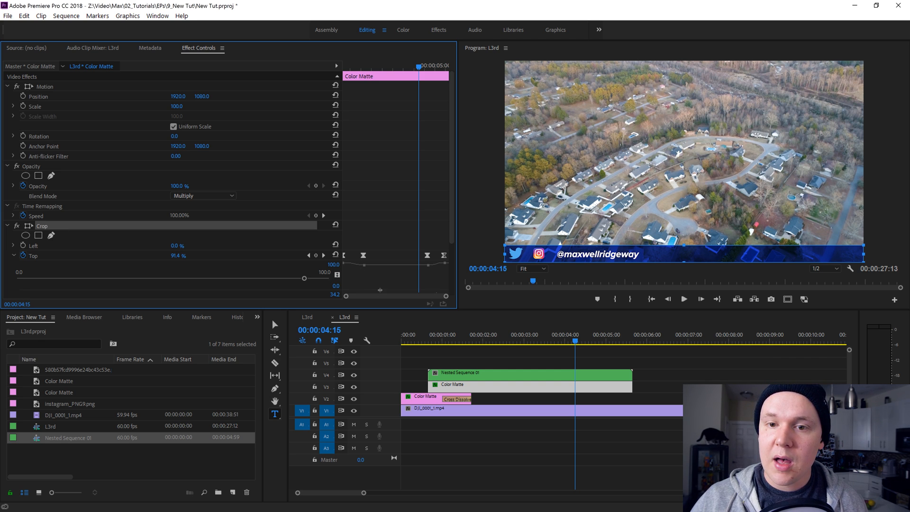
# Paste the blue matte's animated Top crop onto Nested Sequence 01 and check it from the start
pyautogui.click(447, 335)
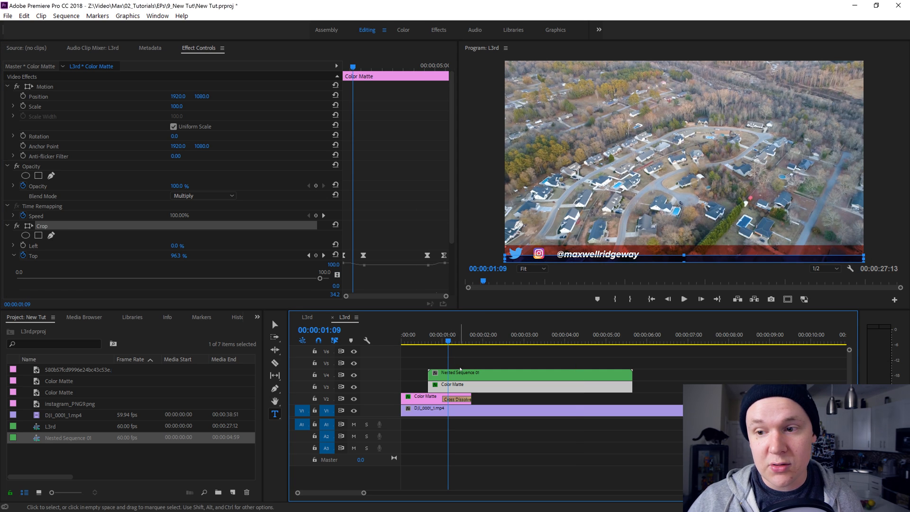
pyautogui.click(478, 373)
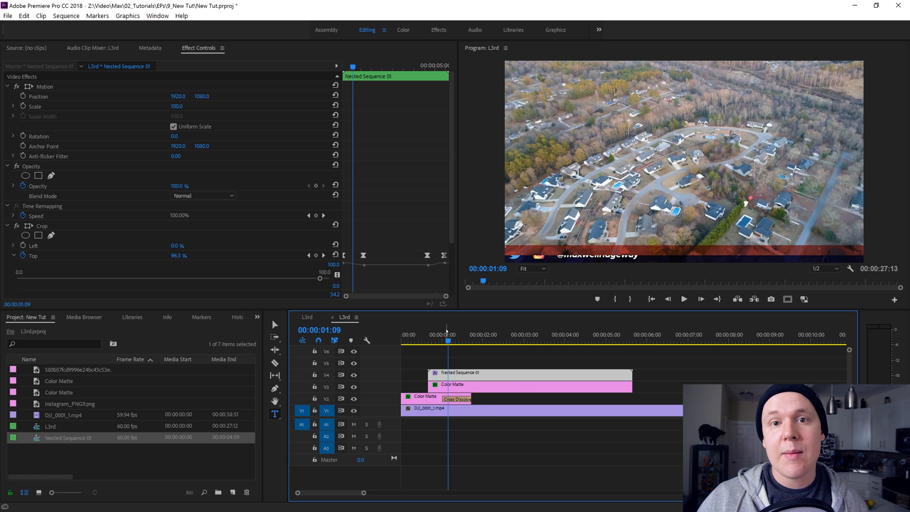
pyautogui.moveTo(442, 325)
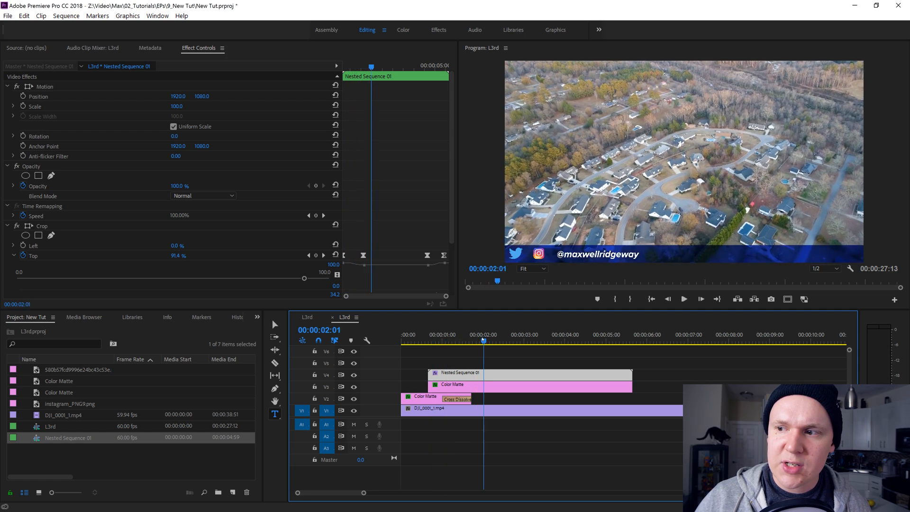
pyautogui.click(437, 341)
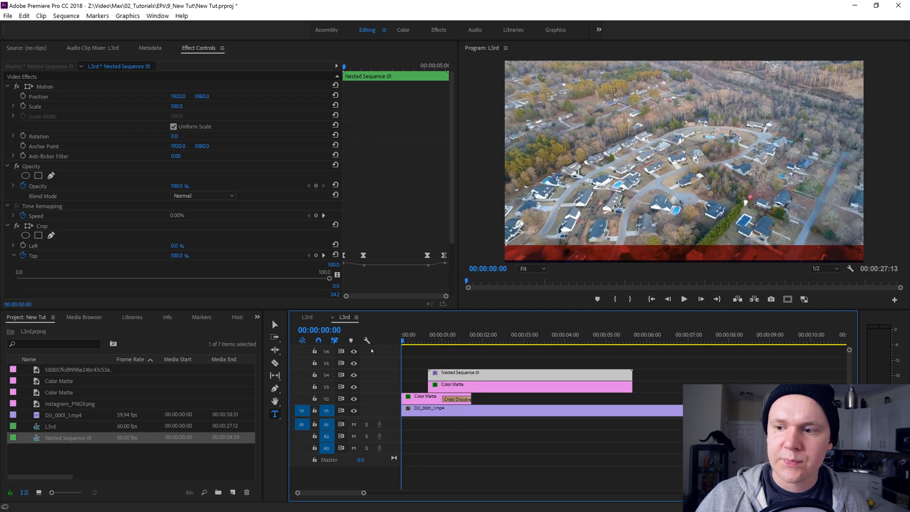
pyautogui.click(683, 300)
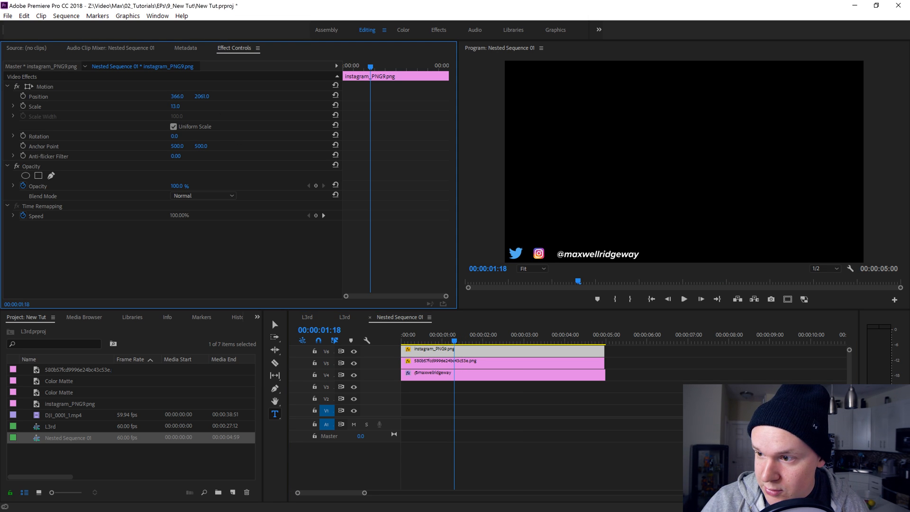
pyautogui.click(442, 361)
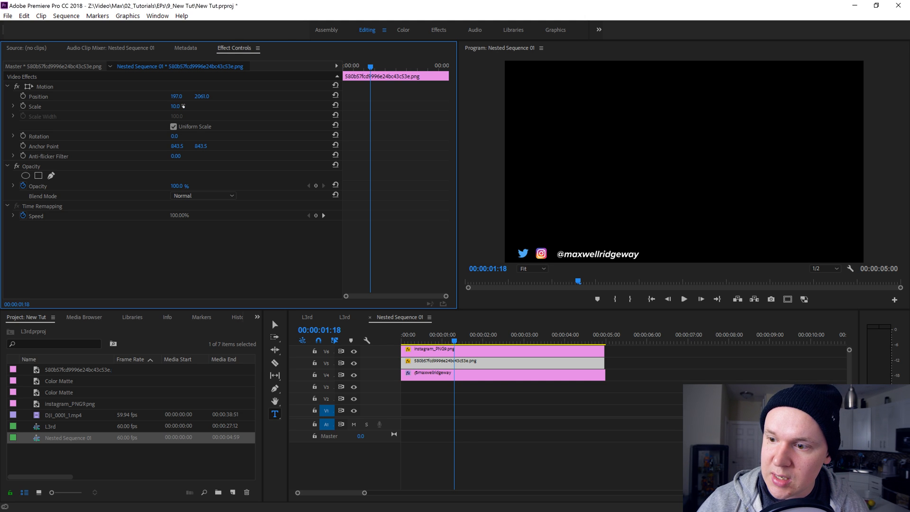
pyautogui.click(439, 350)
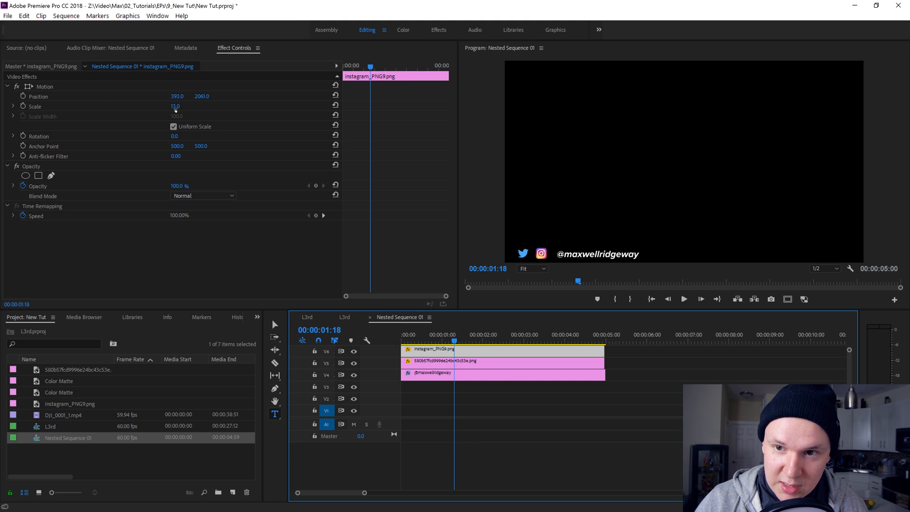